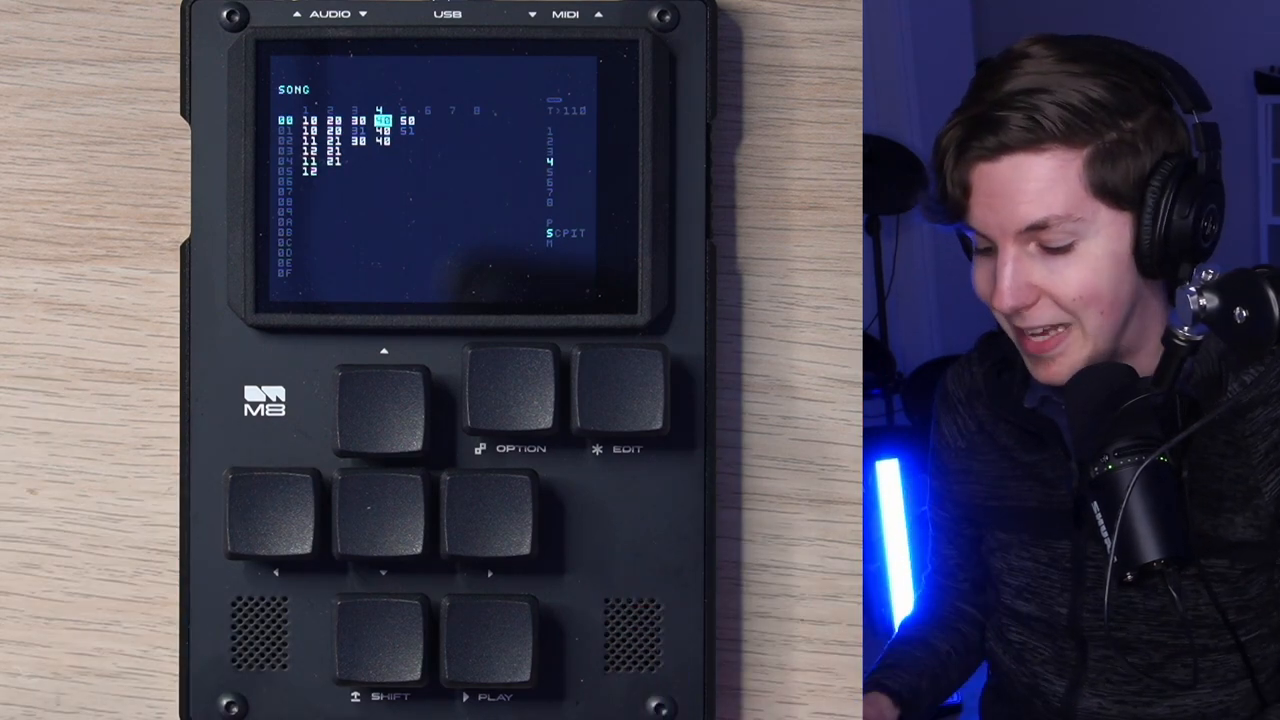
Review instrument 03's WAVESYNTH page, including its ENV1 and ENV2 envelope settings.
{"action": "left_click", "coordinate": [500, 650]}
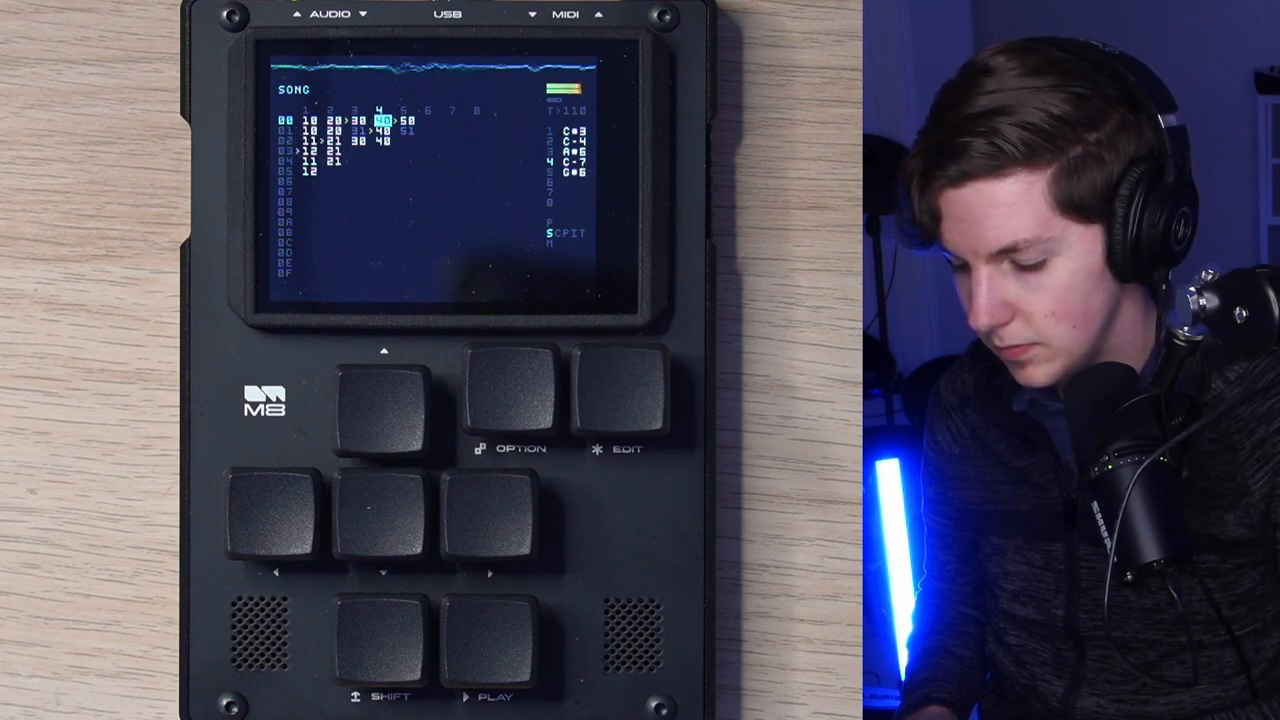
{"action": "left_click", "coordinate": [492, 650]}
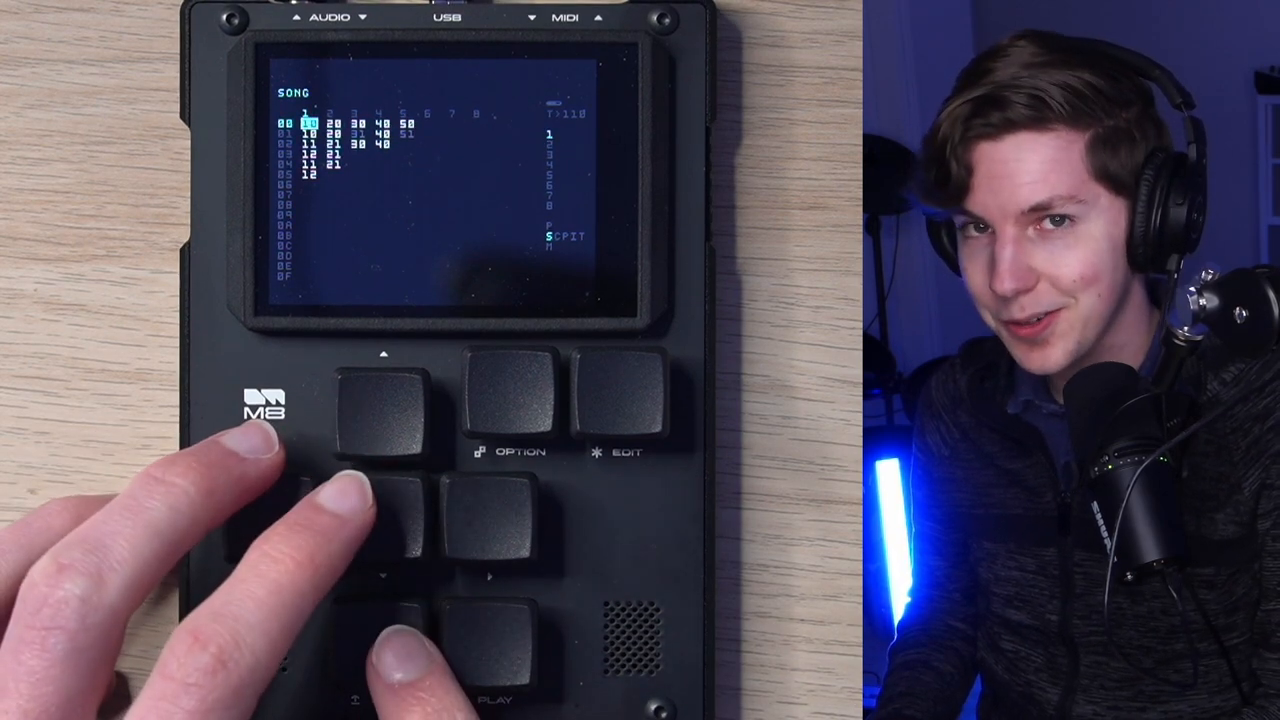
{"action": "left_click", "coordinate": [490, 530]}
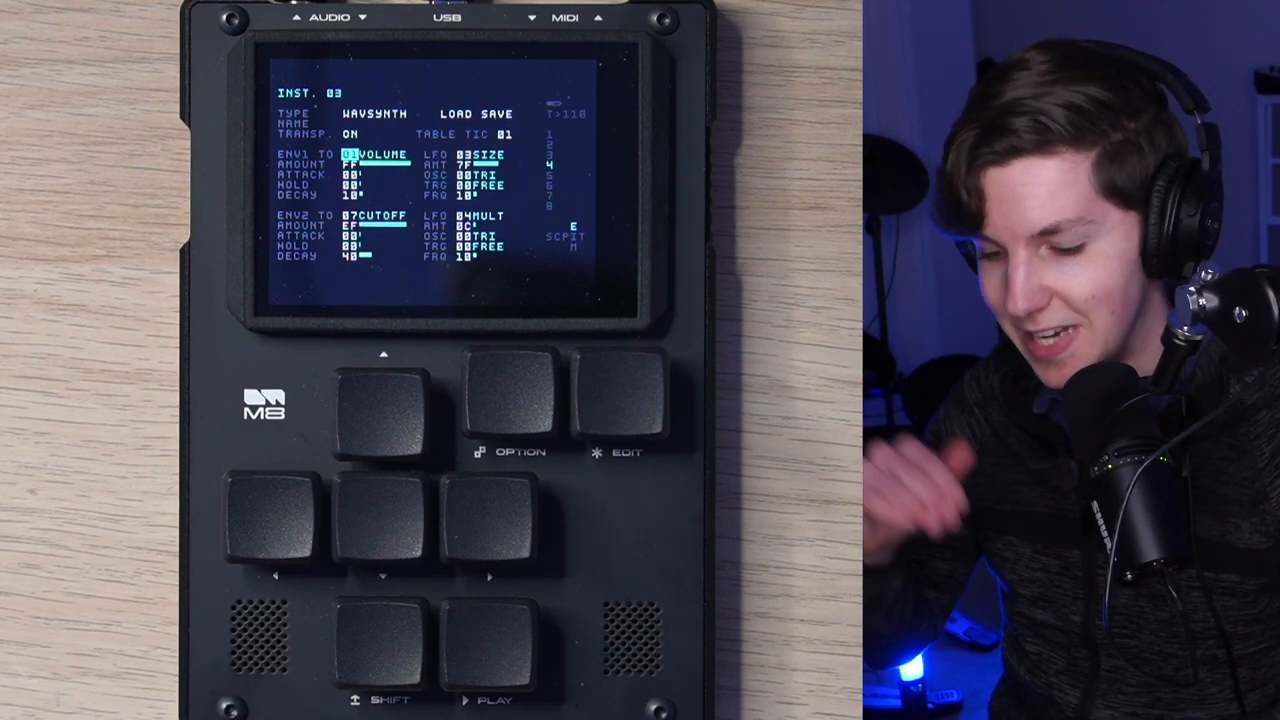
{"action": "left_click", "coordinate": [398, 524]}
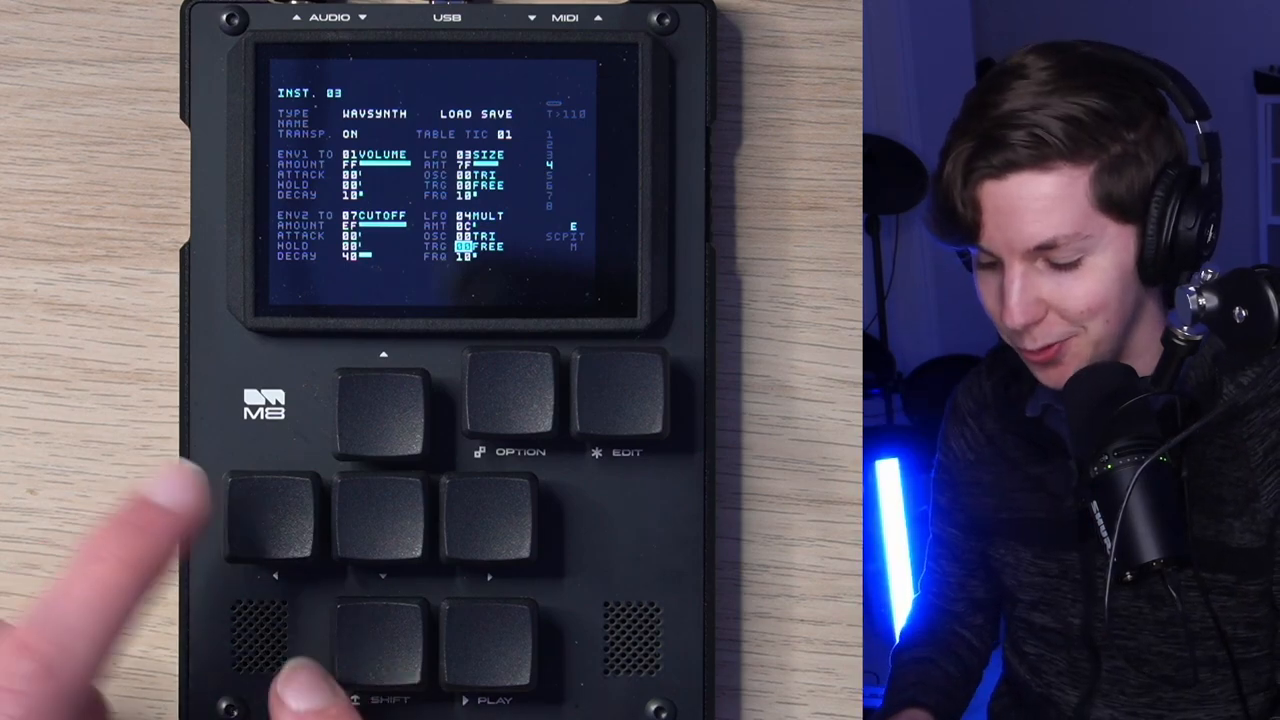
{"action": "left_click", "coordinate": [392, 530]}
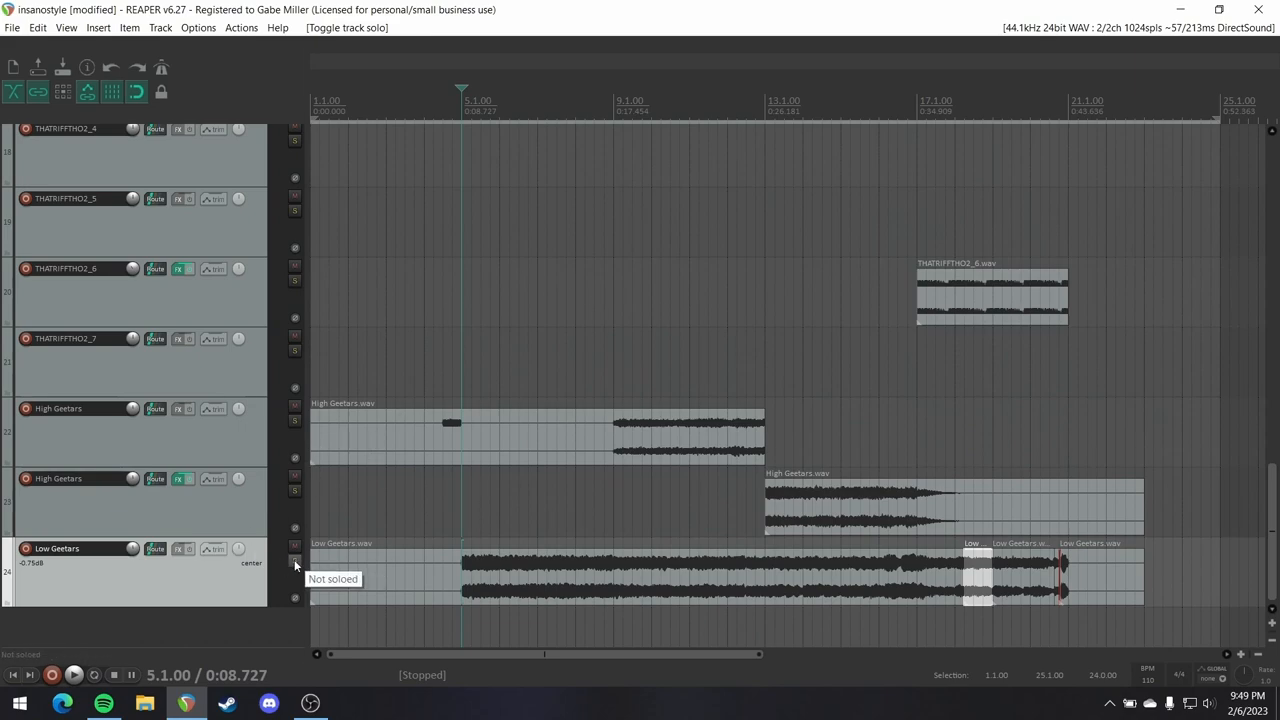
Solo the Low Geetars and both High Geetars tracks and audition the guitars.
{"action": "left_click", "coordinate": [294, 564]}
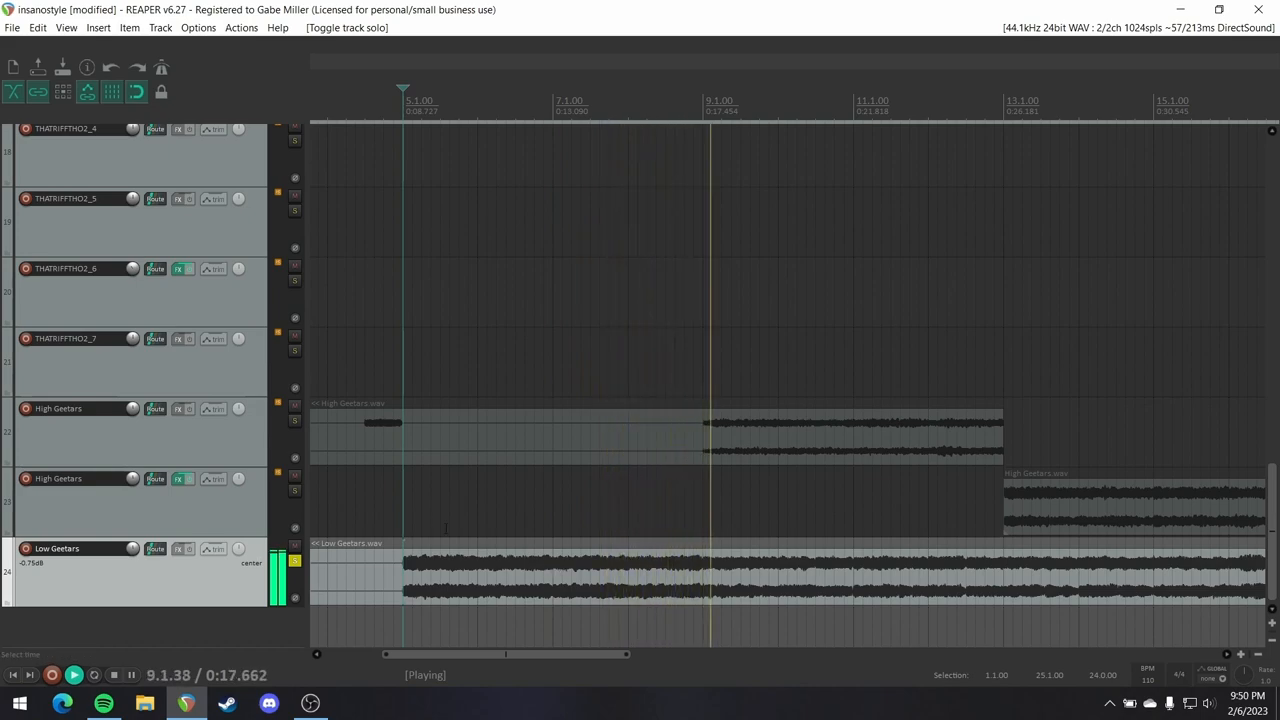
{"action": "left_click", "coordinate": [294, 560]}
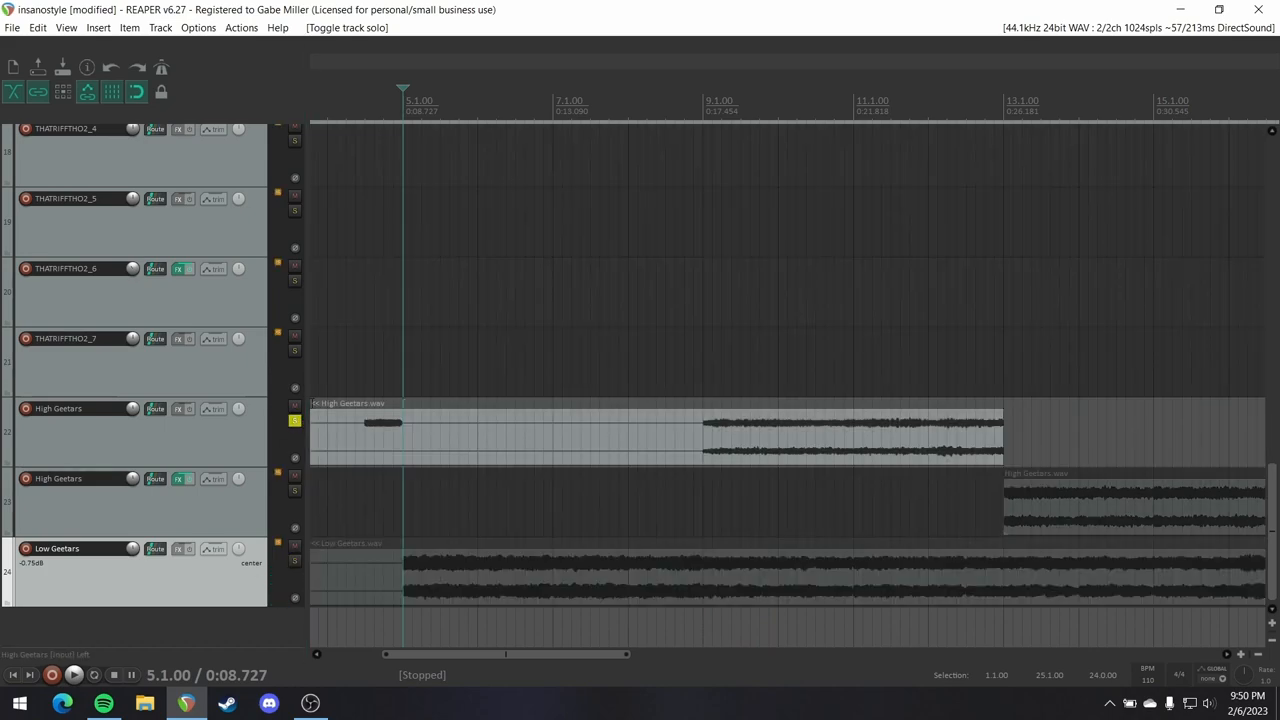
{"action": "left_click", "coordinate": [702, 100]}
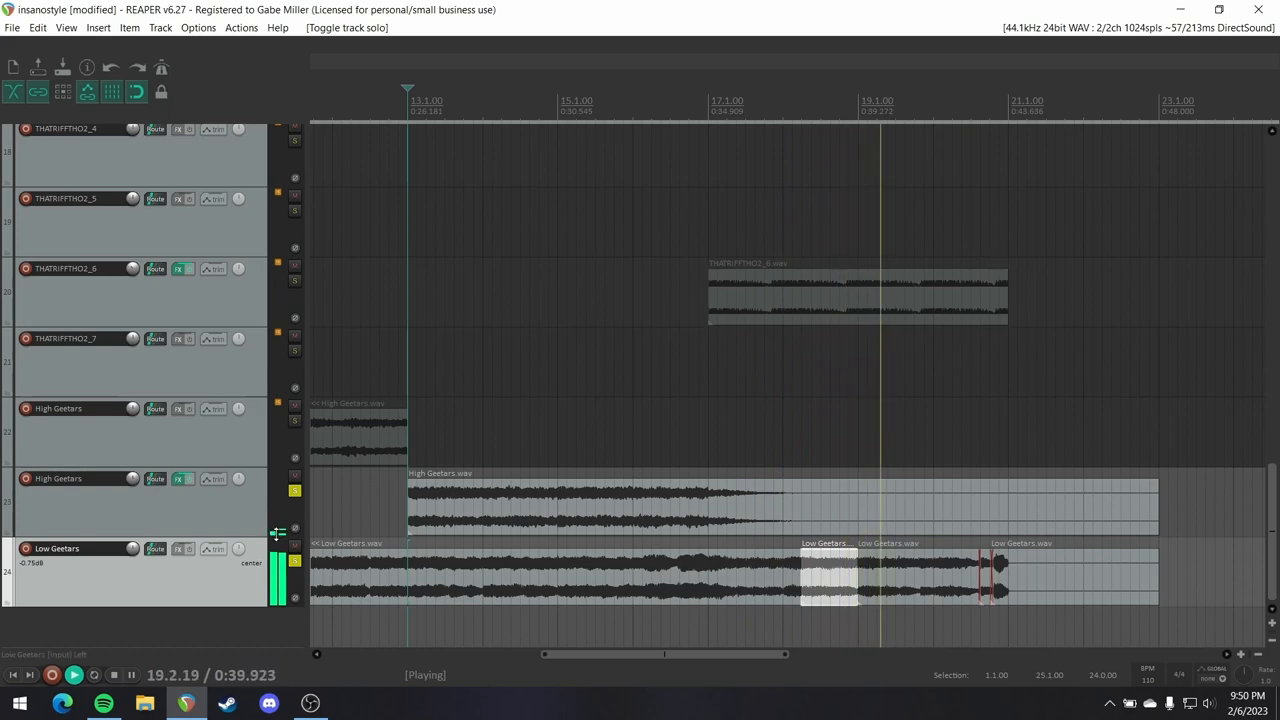
Unsolo the guitars and bring the THATRYPTHO synth and Kontakt tracks into view.
{"action": "left_click", "coordinate": [296, 562]}
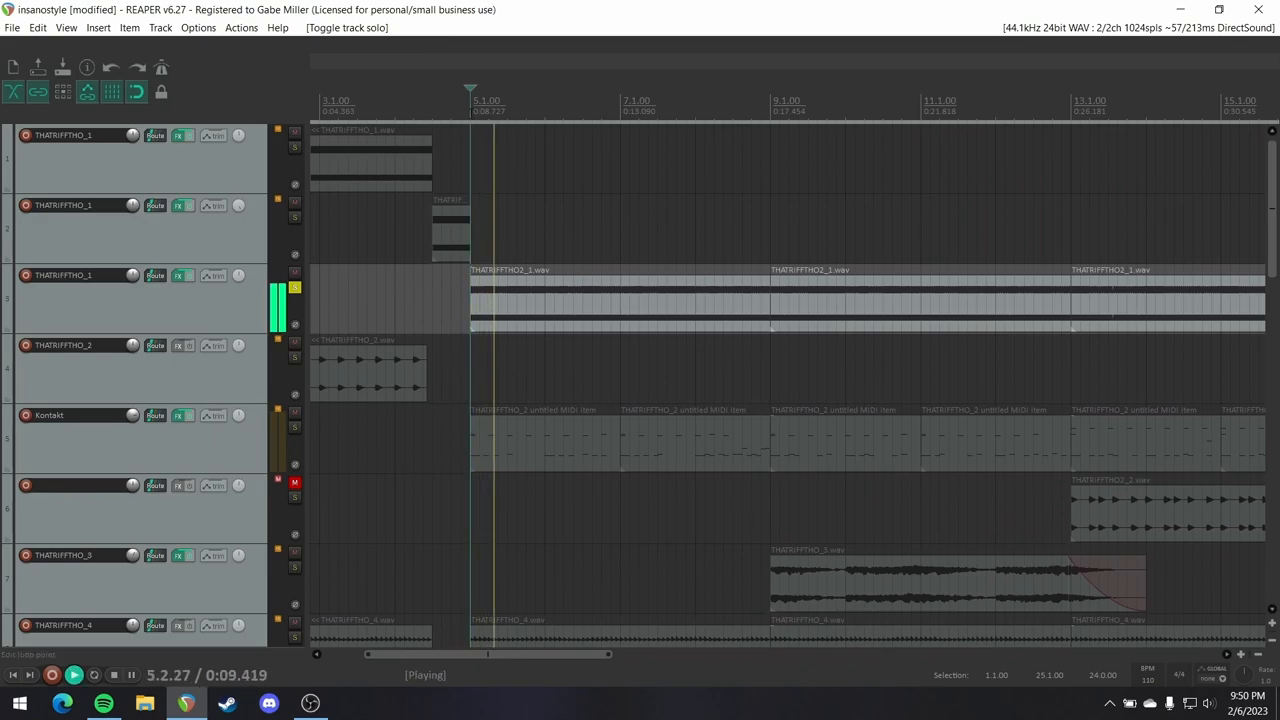
{"action": "scroll", "scroll_direction": "down", "scroll_amount": 3}
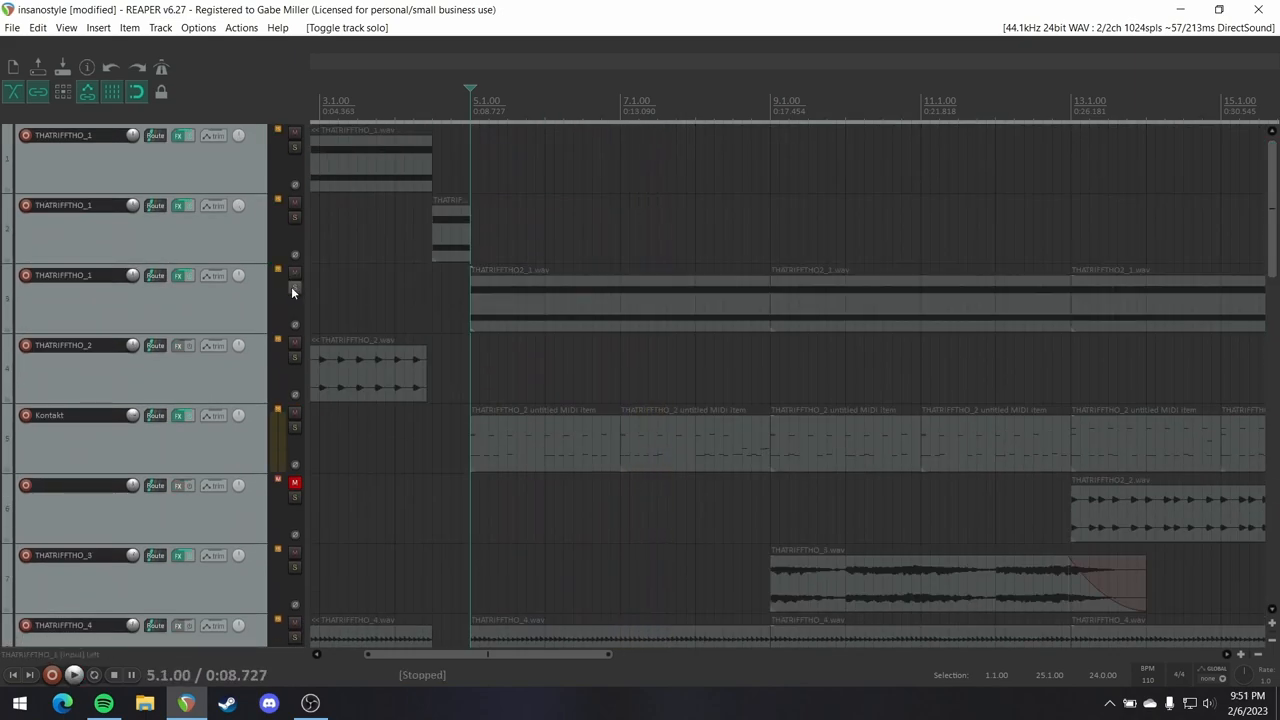
{"action": "scroll", "scroll_direction": "down", "scroll_amount": 3}
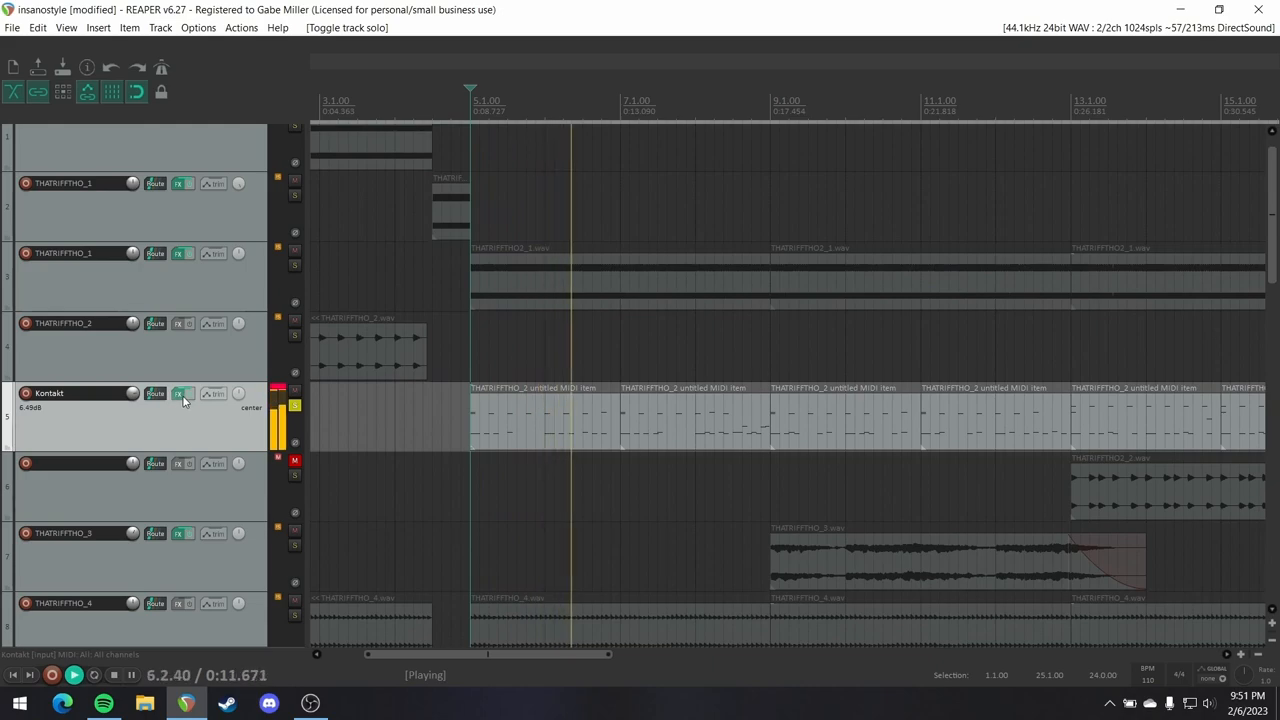
Browse the Kontakt GGD kit's overview, kick and snare mixer pages in the drum track's FX chain.
{"action": "left_click", "coordinate": [176, 396]}
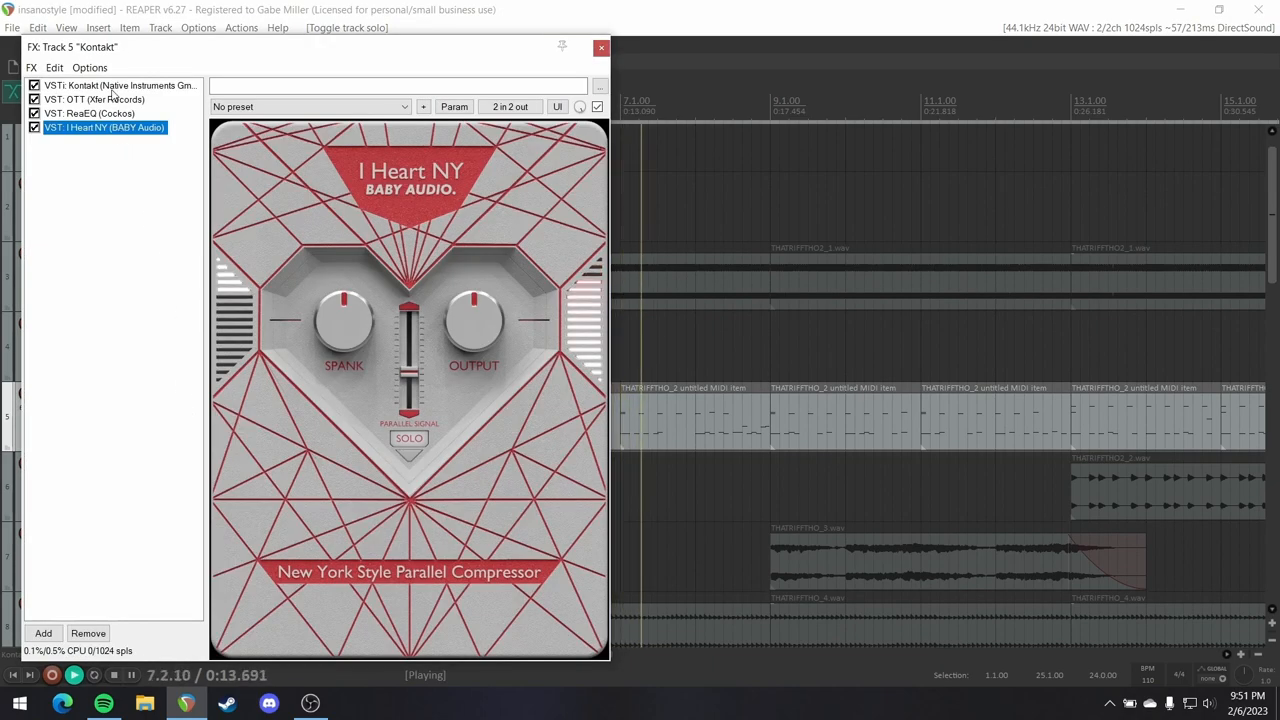
{"action": "left_click", "coordinate": [116, 86]}
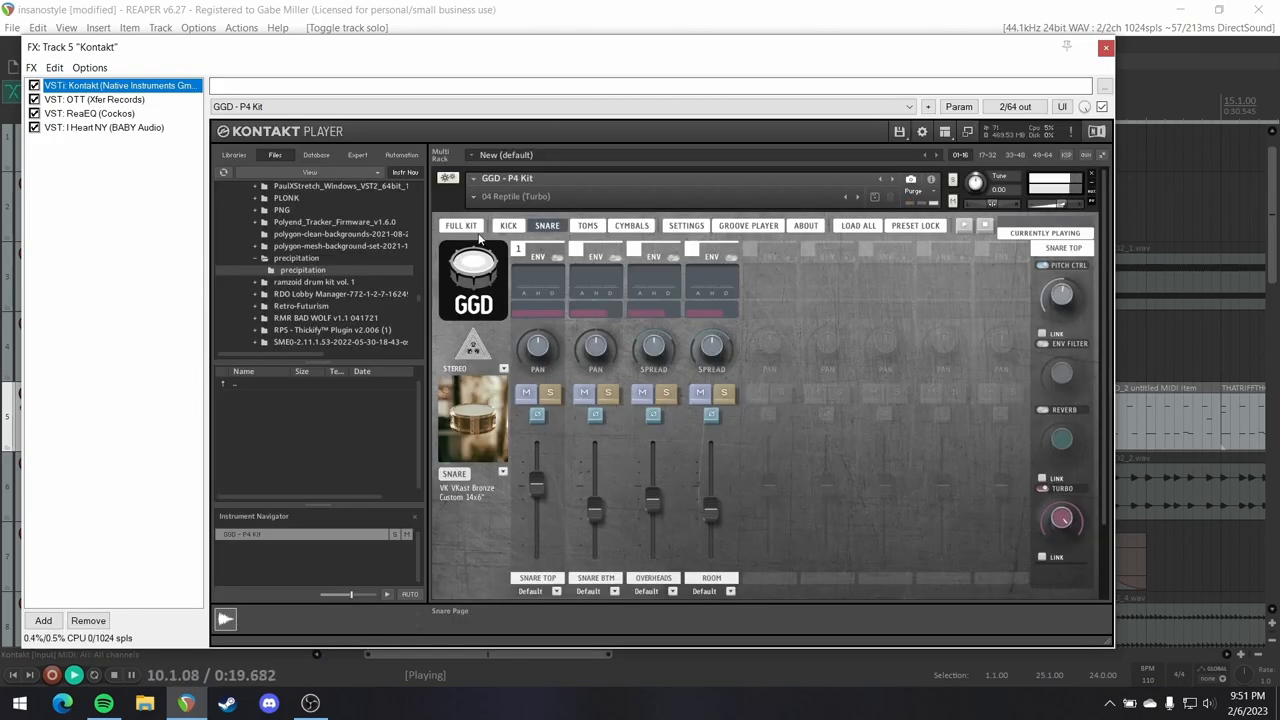
{"action": "left_click", "coordinate": [460, 224]}
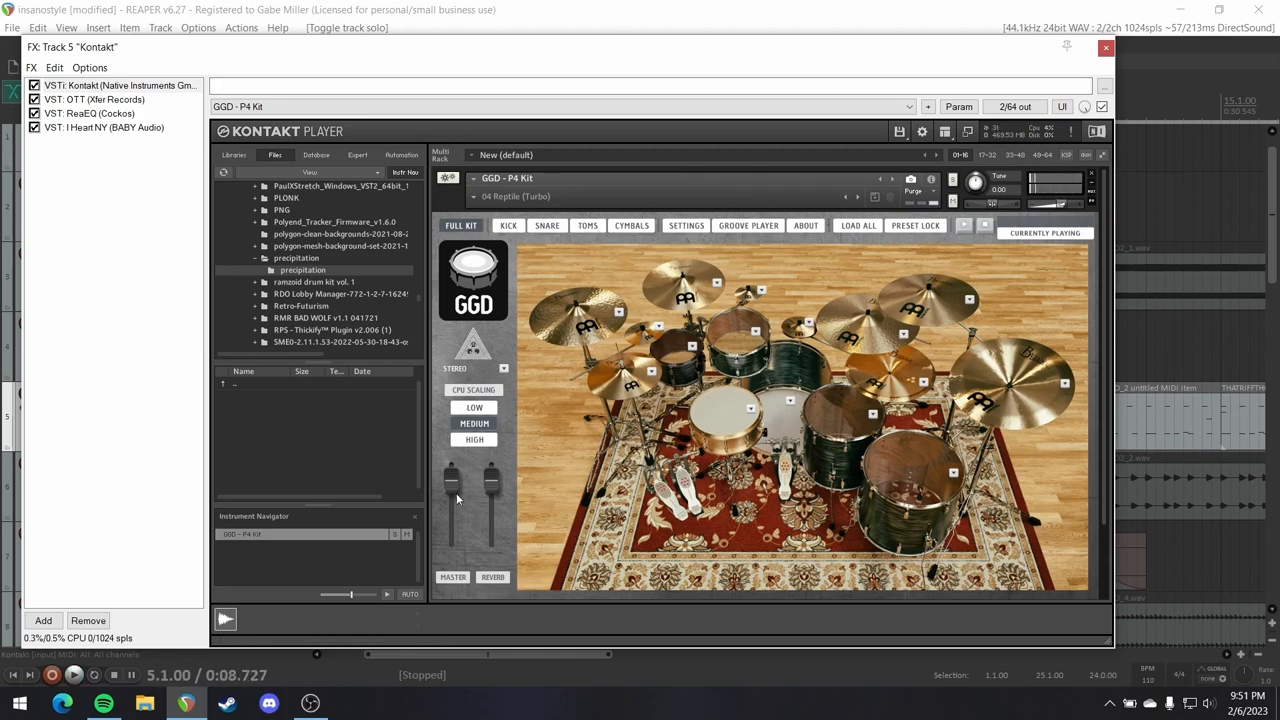
{"action": "mouse_move", "coordinate": [728, 472]}
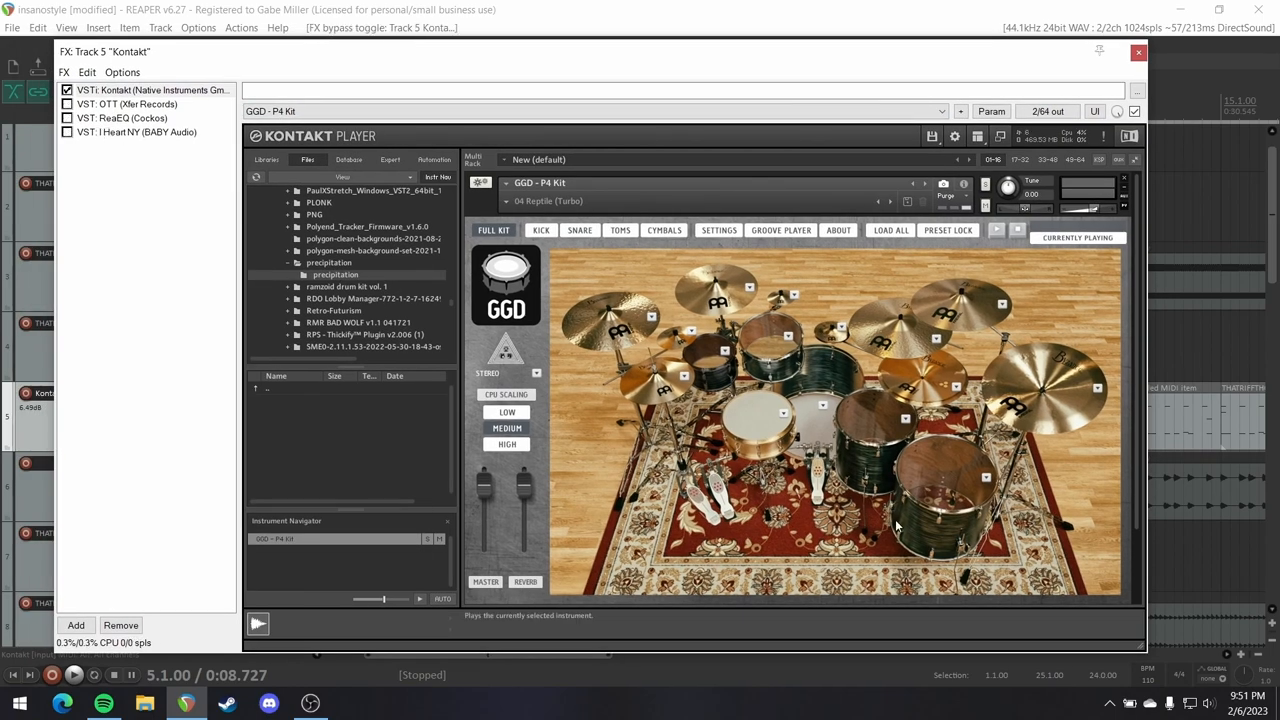
{"action": "left_click", "coordinate": [540, 230]}
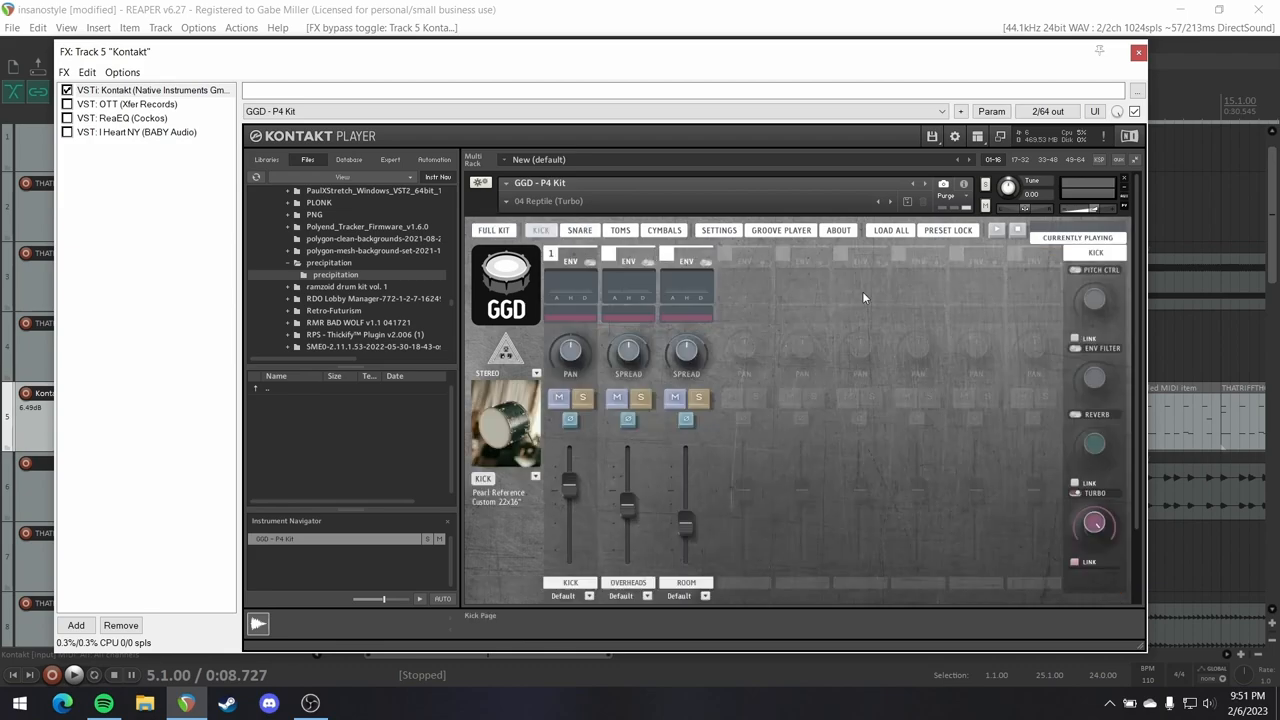
{"action": "left_click", "coordinate": [580, 230]}
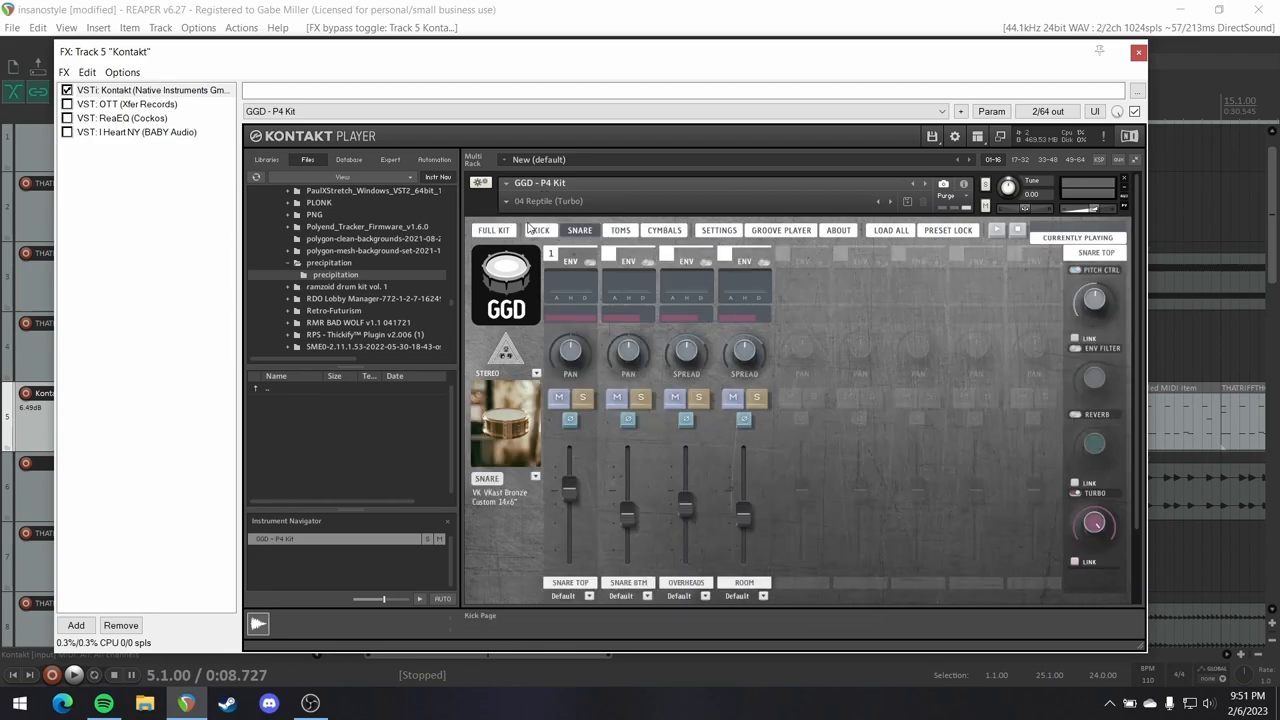
{"action": "left_click", "coordinate": [492, 230]}
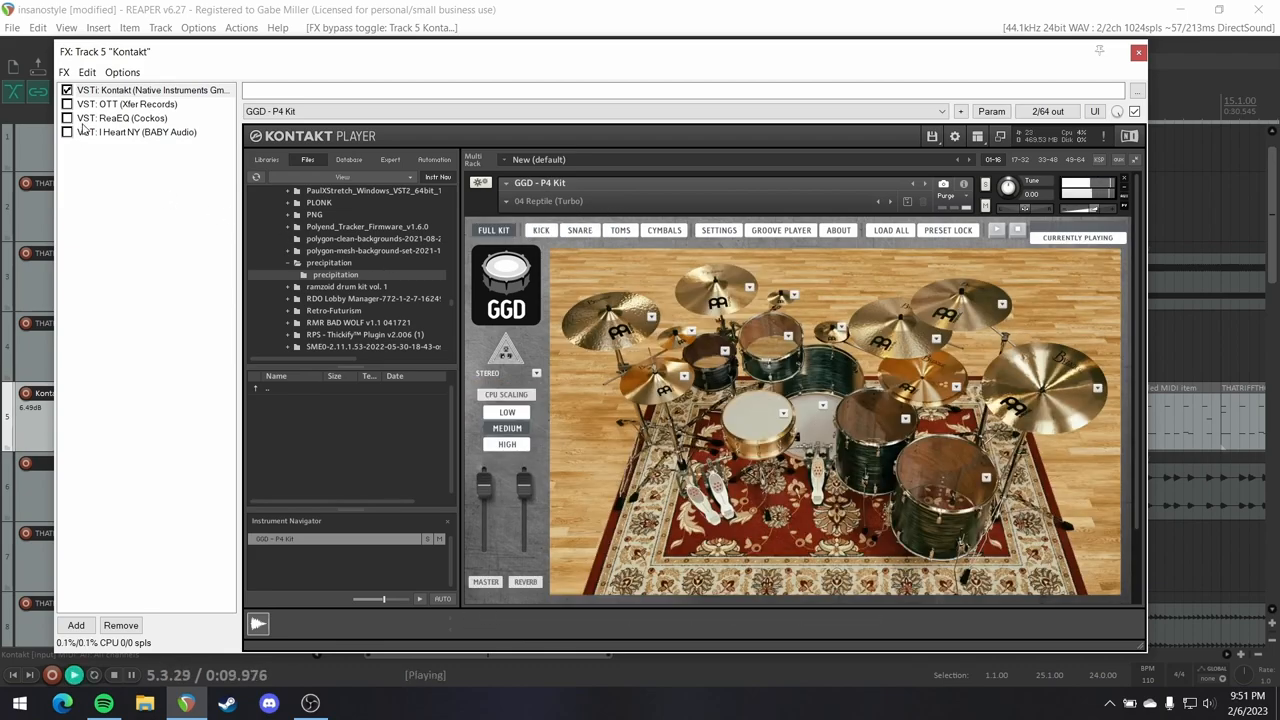
Review the drum chain's OTT, ReaEQ and I Heart NY settings, then close the FX window.
{"action": "left_click", "coordinate": [120, 104]}
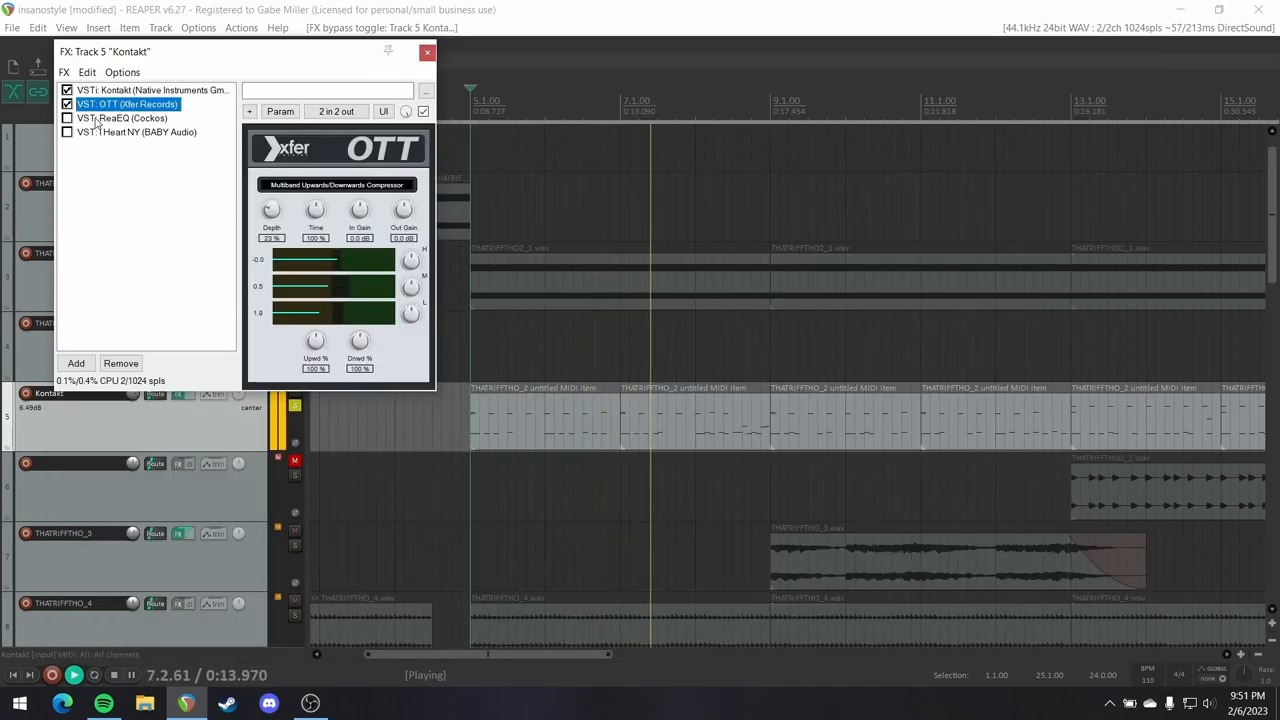
{"action": "left_click", "coordinate": [120, 118]}
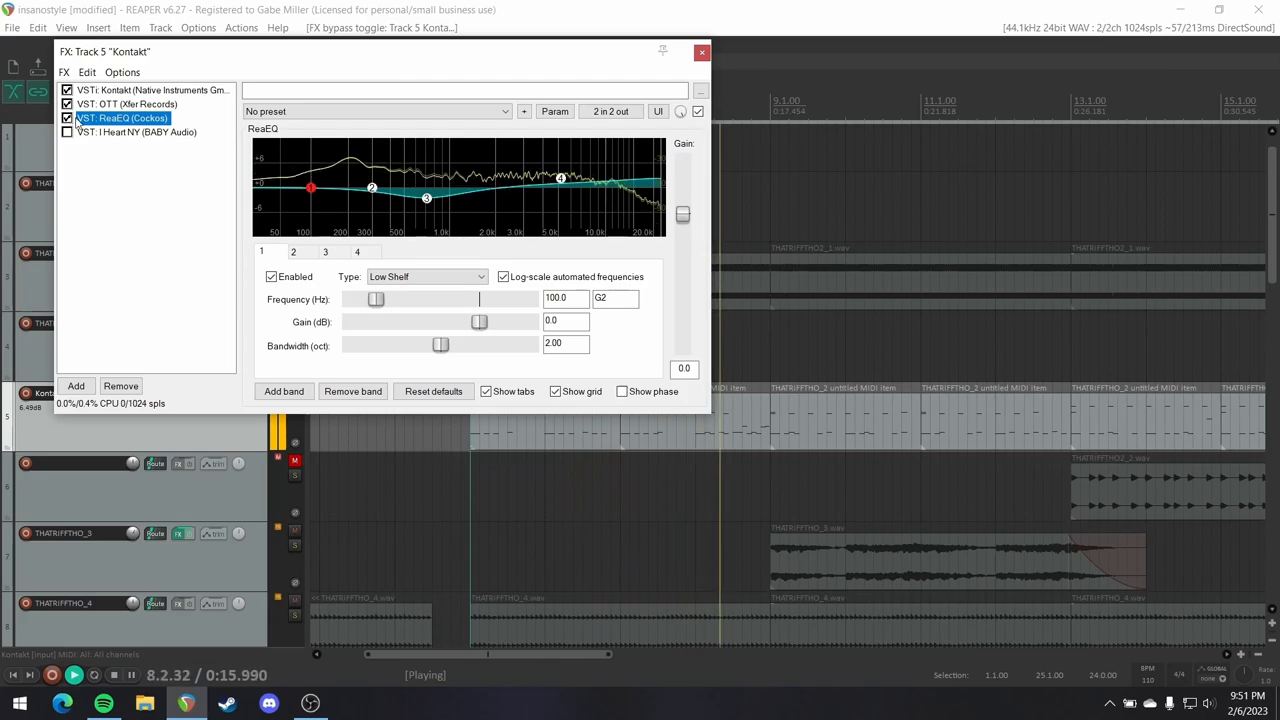
{"action": "left_click", "coordinate": [136, 132]}
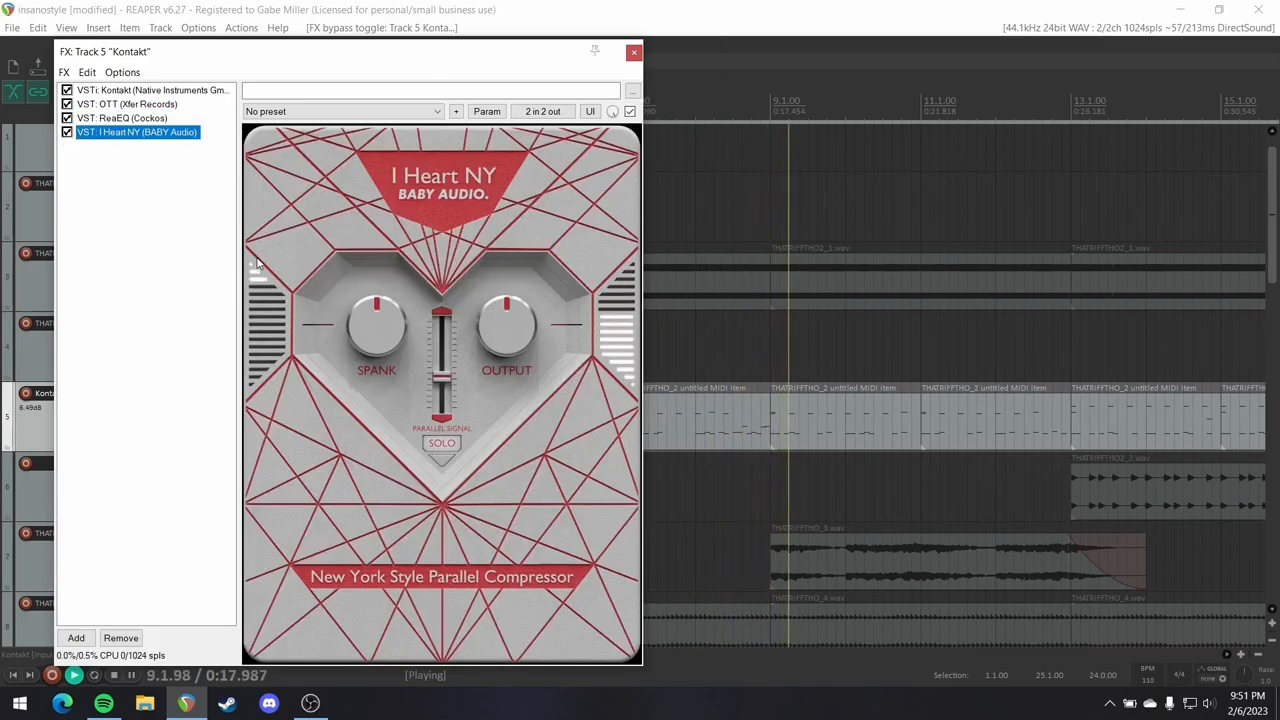
{"action": "mouse_move", "coordinate": [656, 50]}
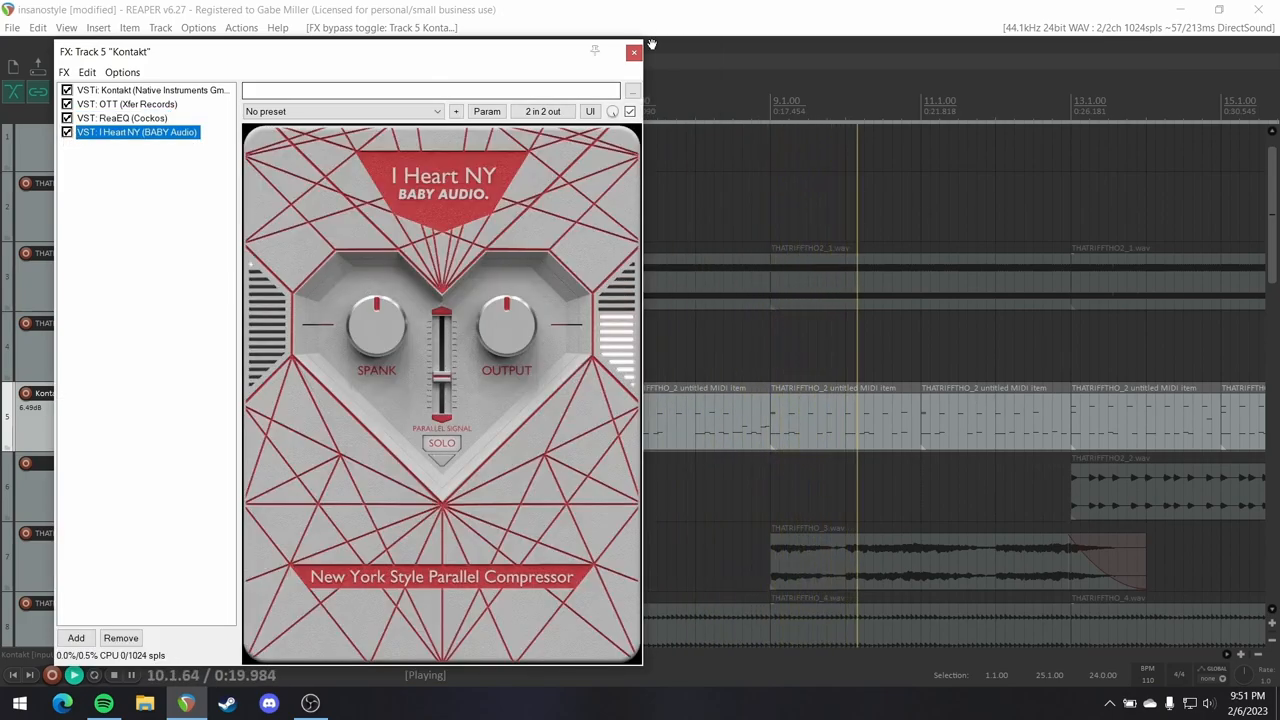
{"action": "left_click", "coordinate": [630, 52]}
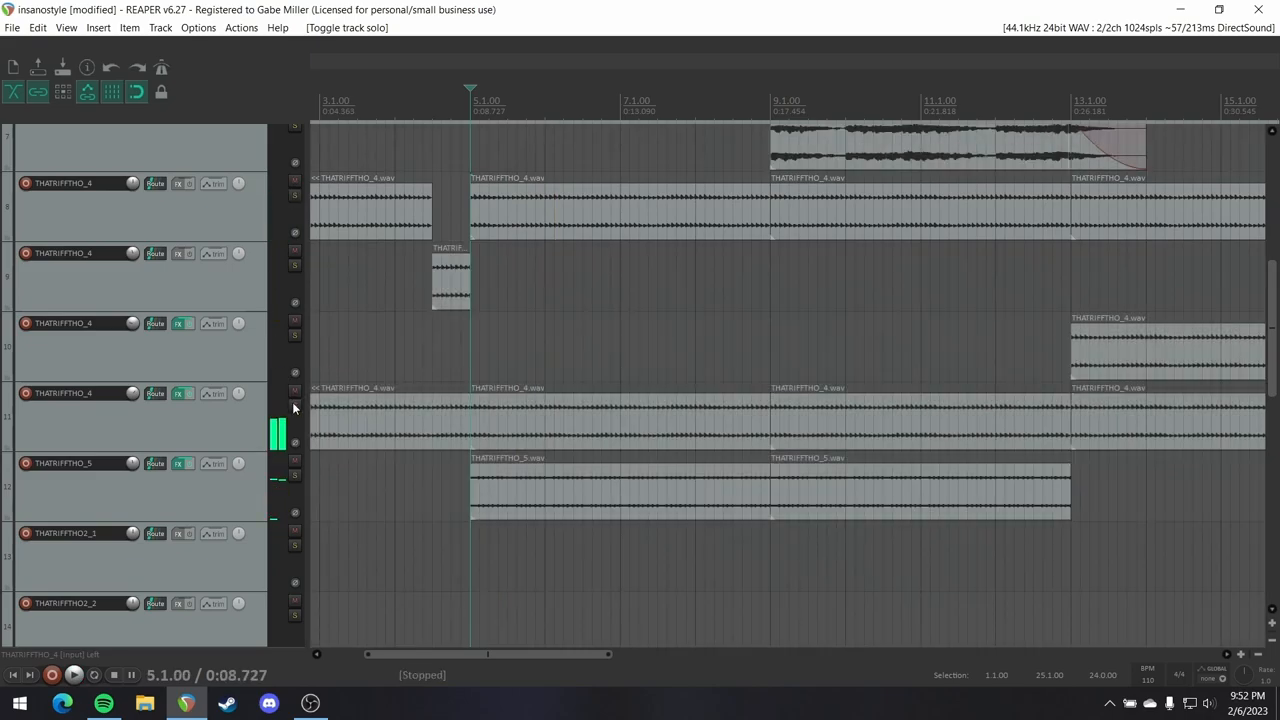
Show THATRIFFTHO_5's FX chain with its ReaEQ high-pass near 266 Hz.
{"action": "left_click", "coordinate": [180, 392]}
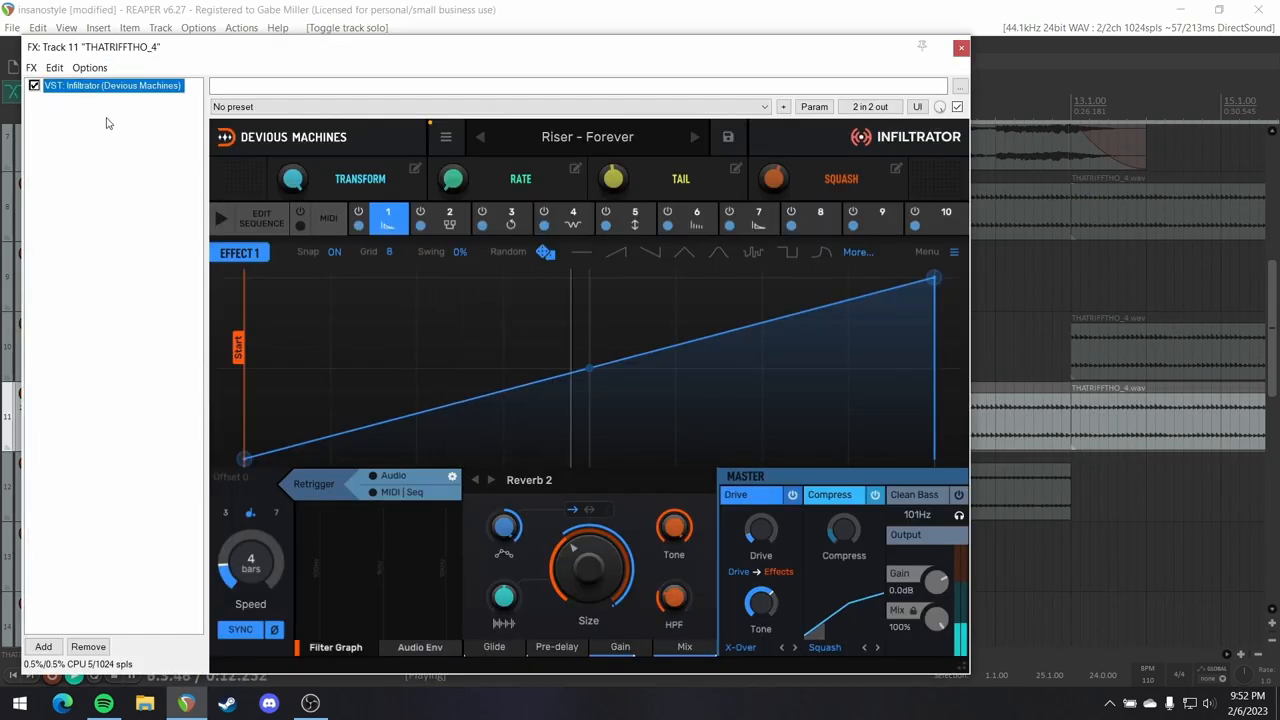
{"action": "left_click", "coordinate": [958, 48]}
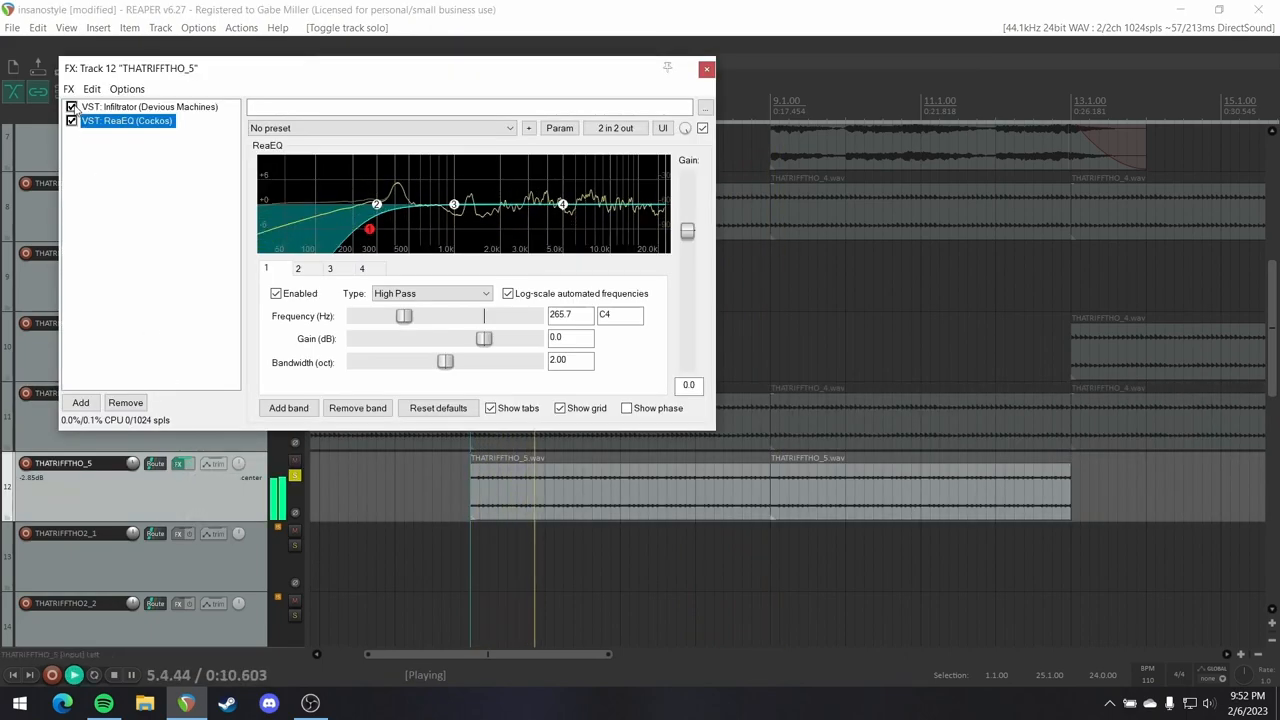
{"action": "left_click", "coordinate": [80, 106]}
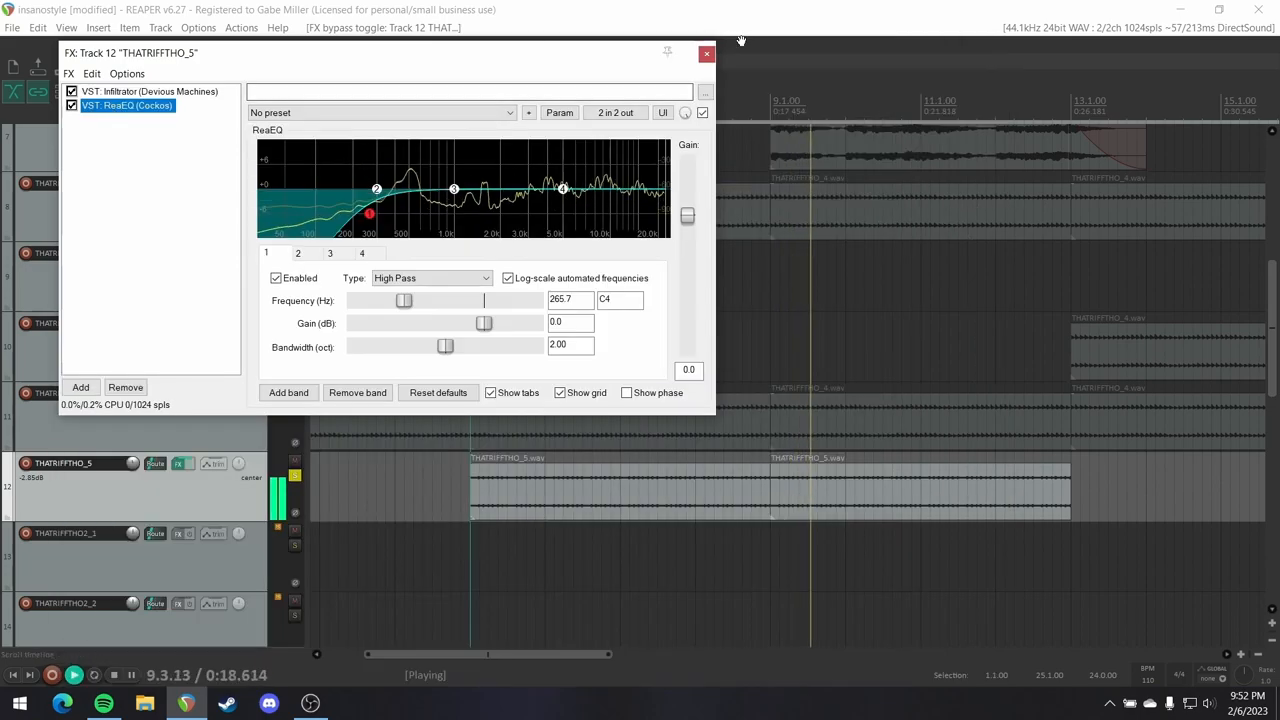
Close the THATRIFFTHO_5 effects window.
{"action": "left_click", "coordinate": [704, 52]}
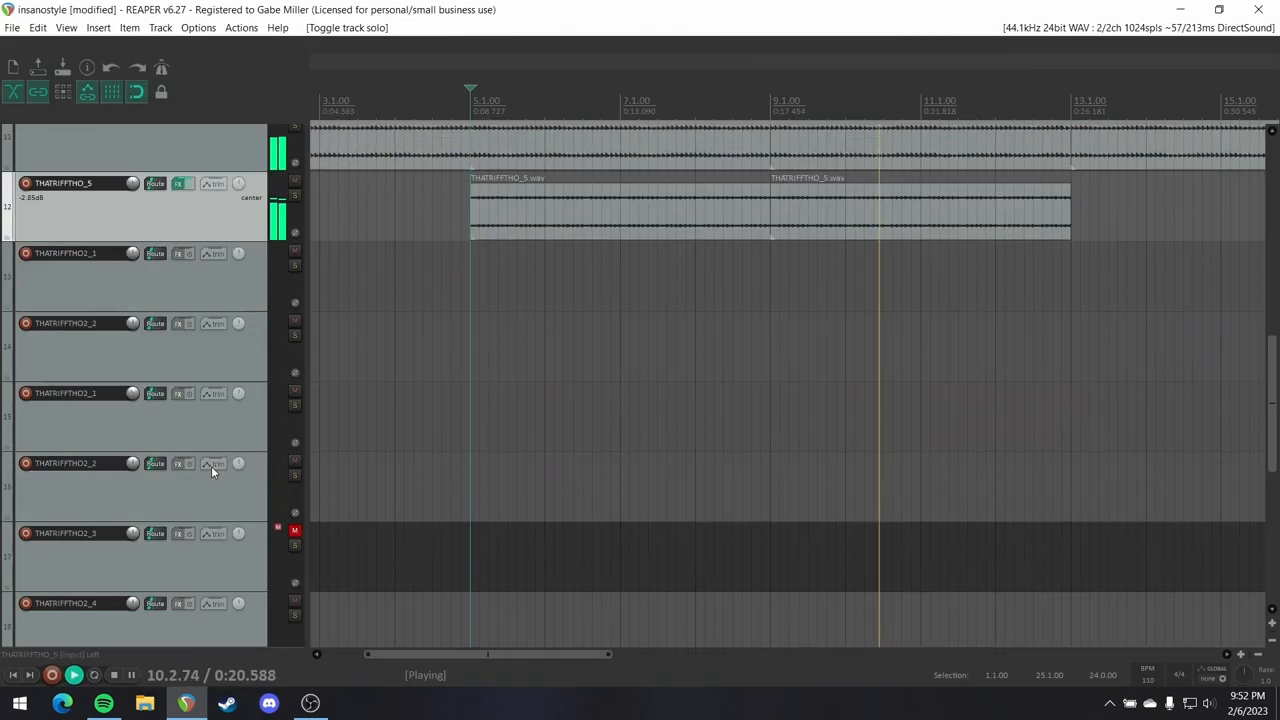
{"action": "mouse_move", "coordinate": [210, 466]}
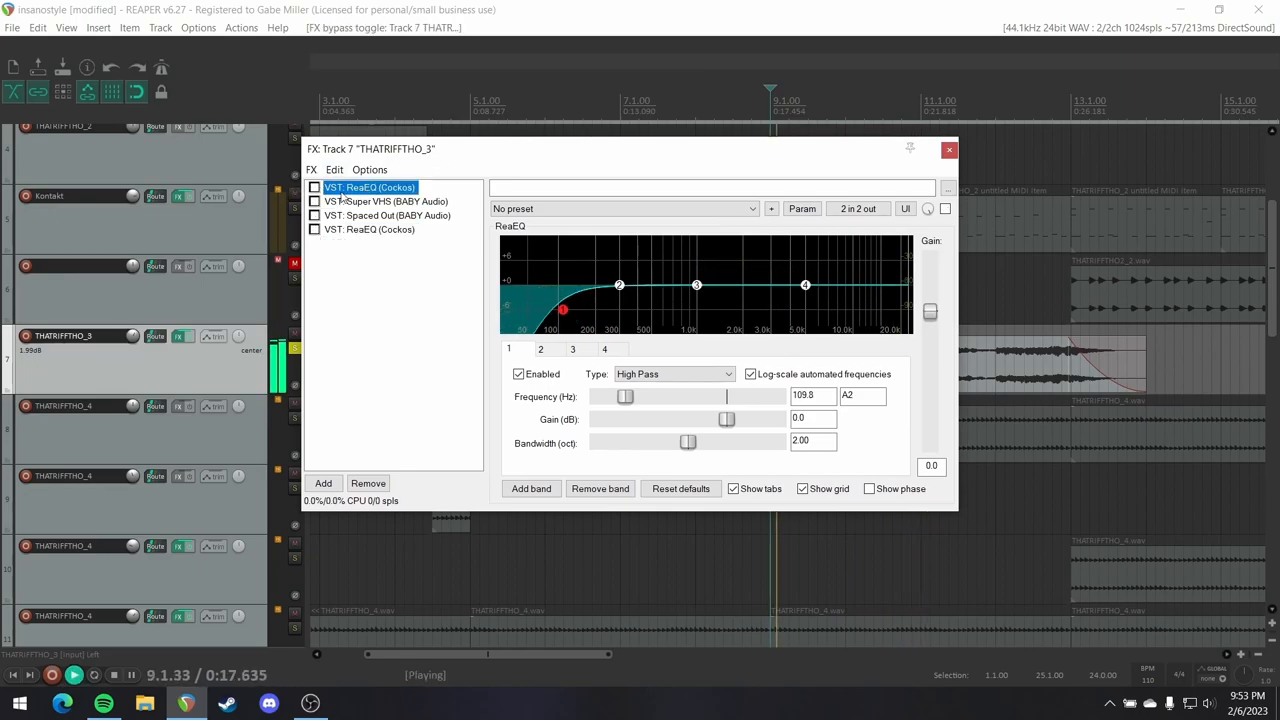
Review THATRIFFTHO_3's Super VHS, Spaced Out and second ReaEQ, then close its FX window.
{"action": "left_click", "coordinate": [384, 200]}
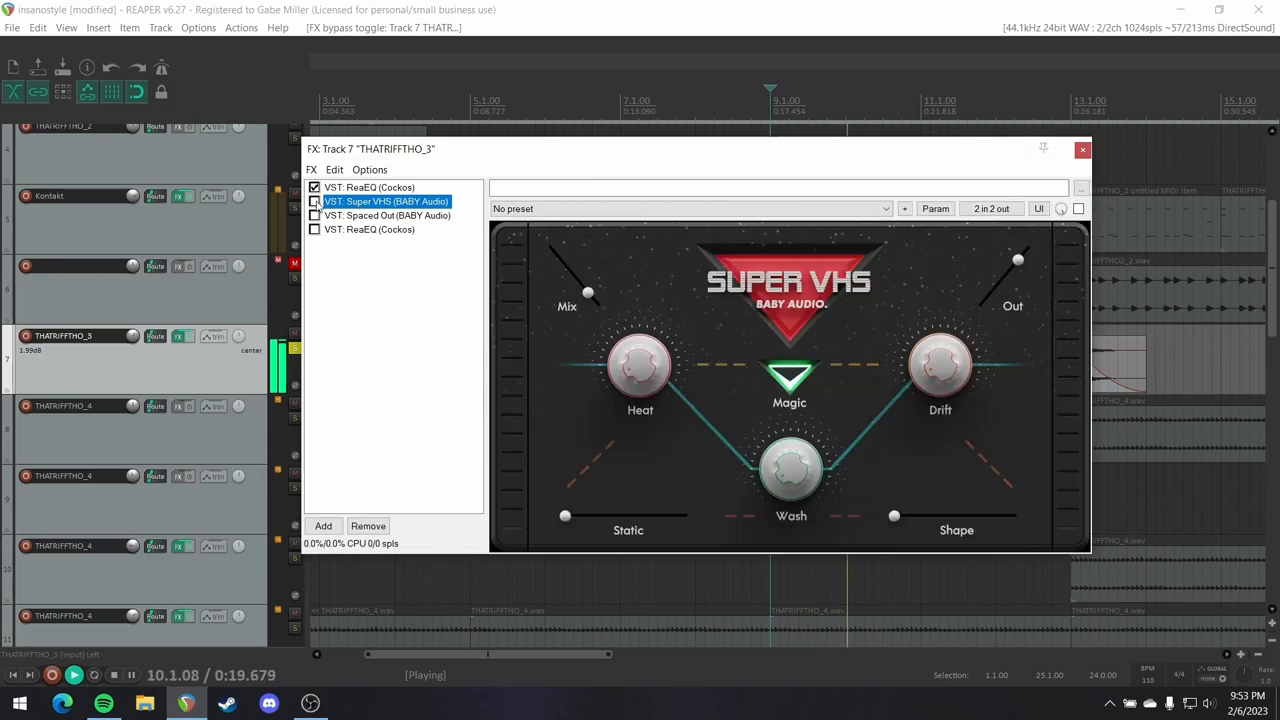
{"action": "left_click", "coordinate": [314, 200]}
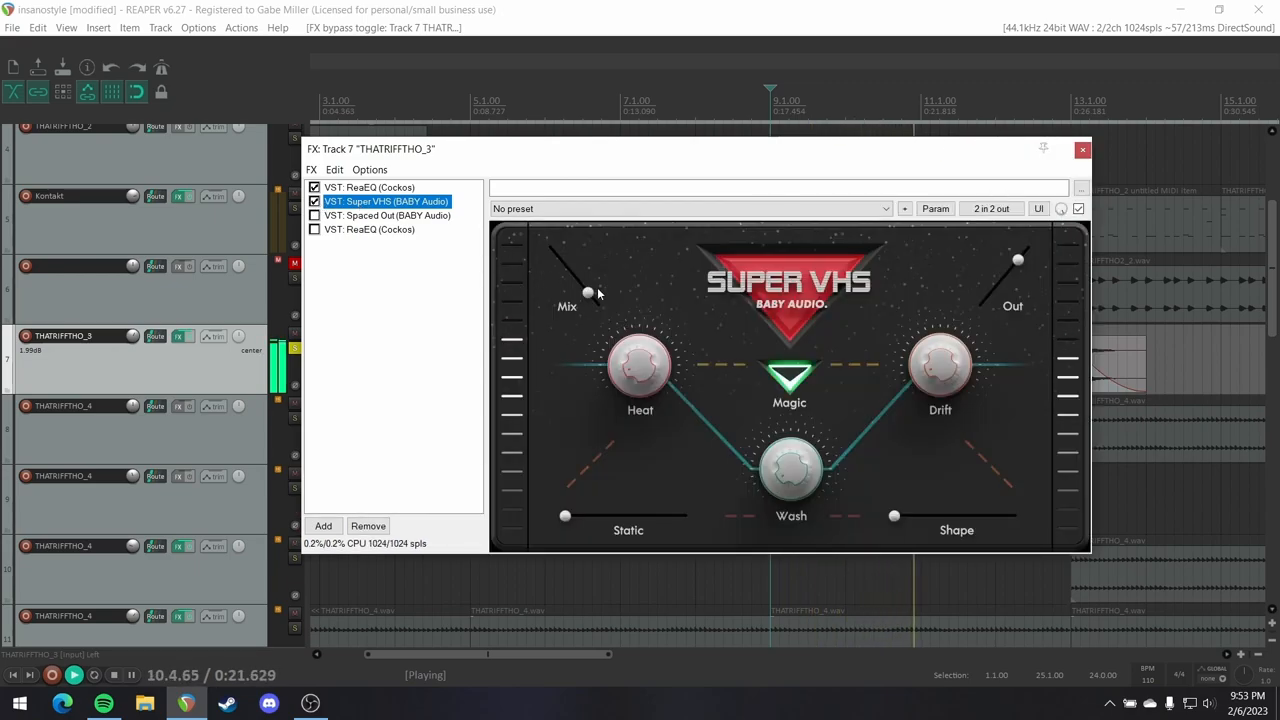
{"action": "left_click", "coordinate": [388, 216]}
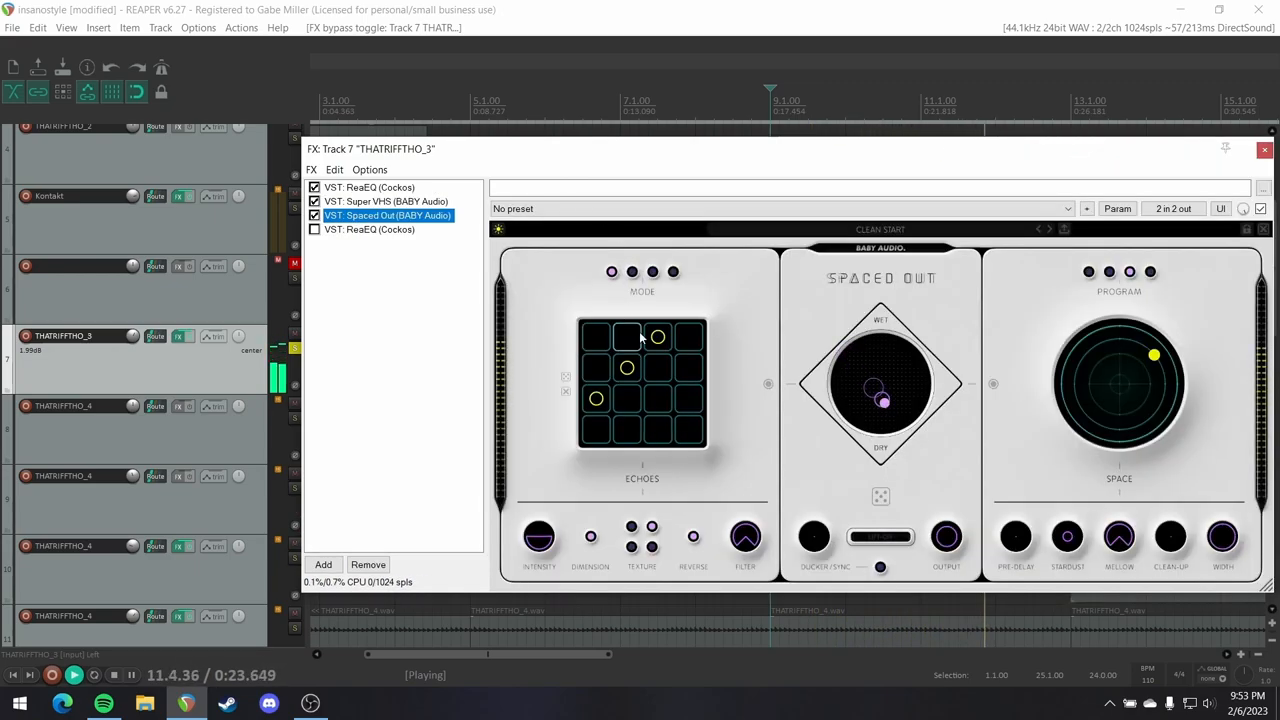
{"action": "left_click", "coordinate": [378, 228]}
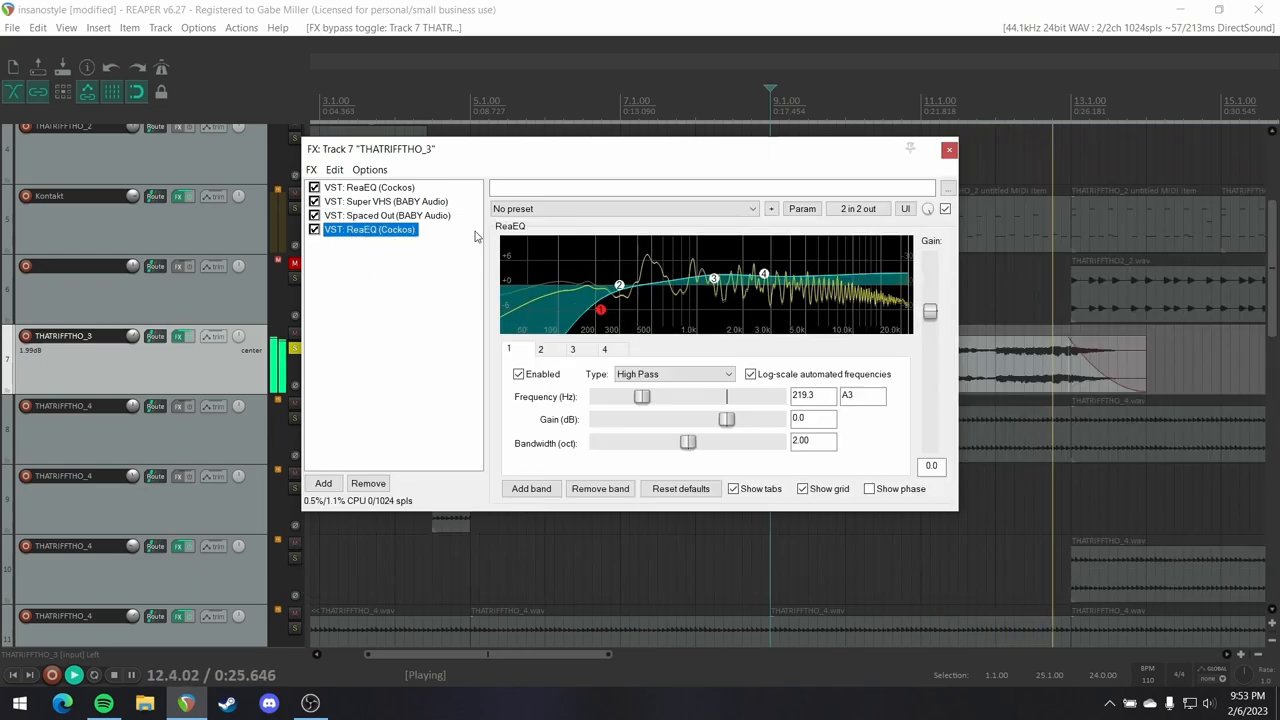
{"action": "left_click", "coordinate": [948, 148]}
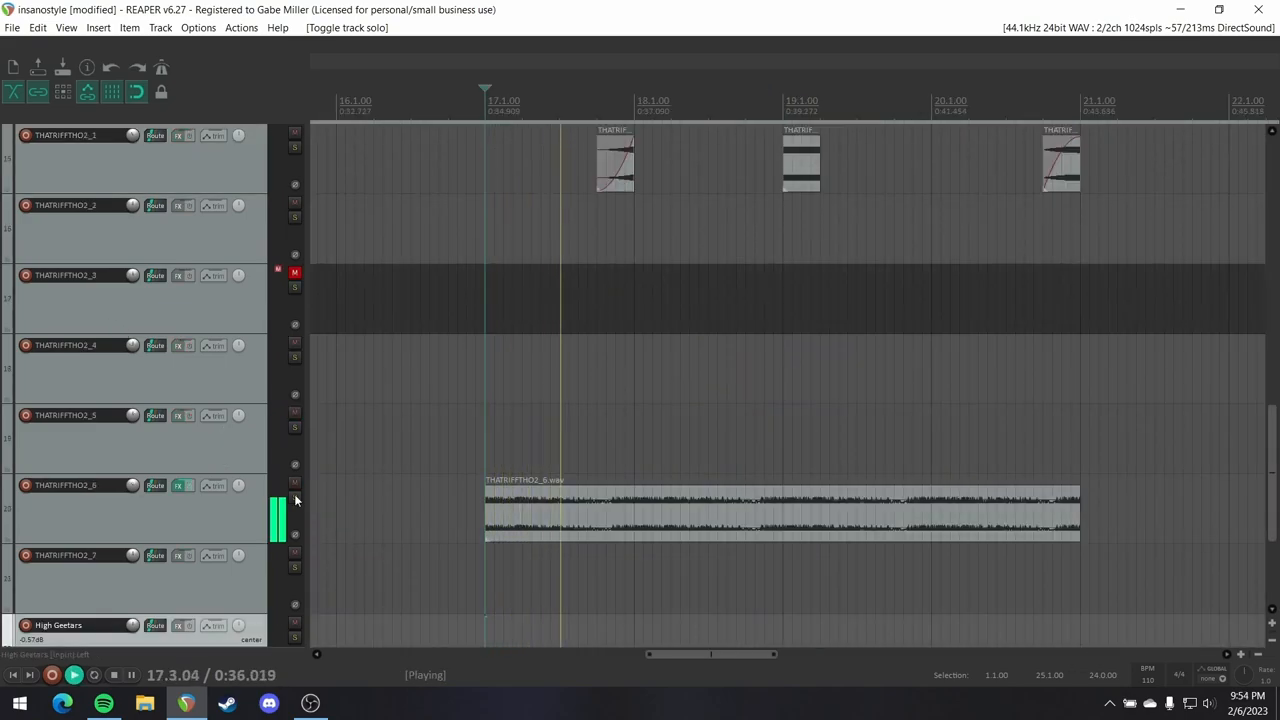
{"action": "left_click", "coordinate": [180, 486]}
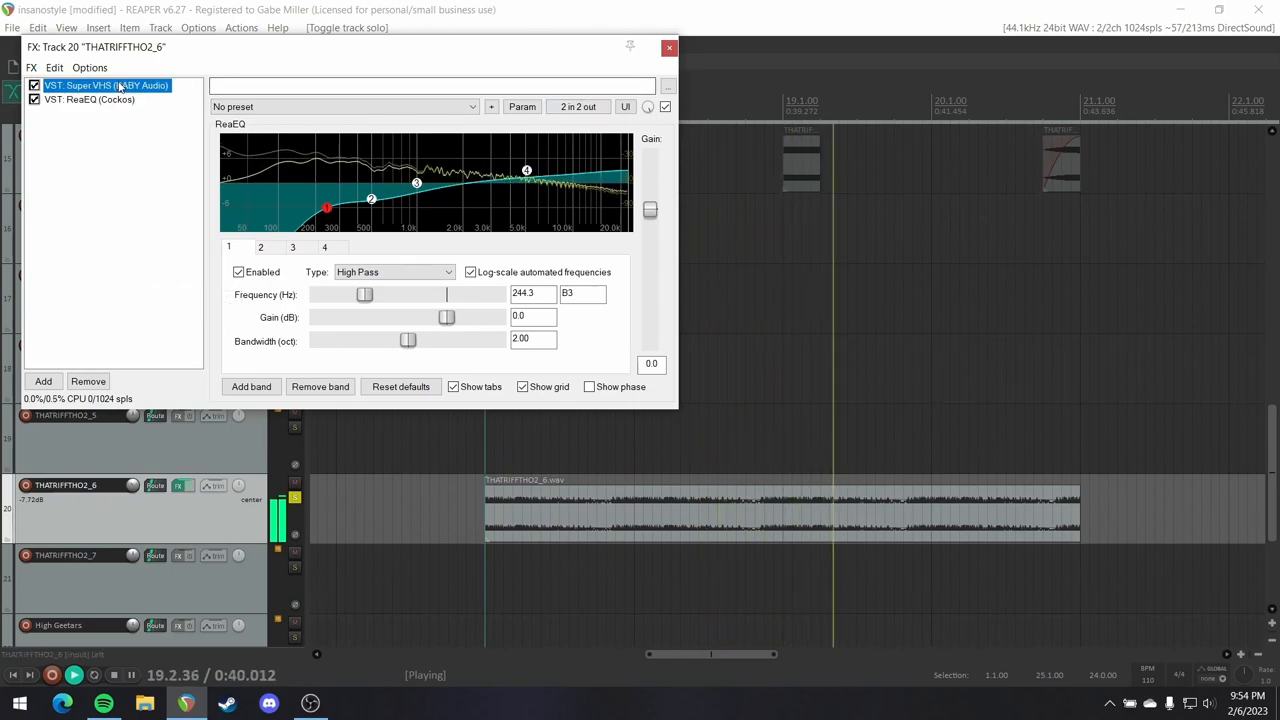
{"action": "left_click", "coordinate": [666, 48]}
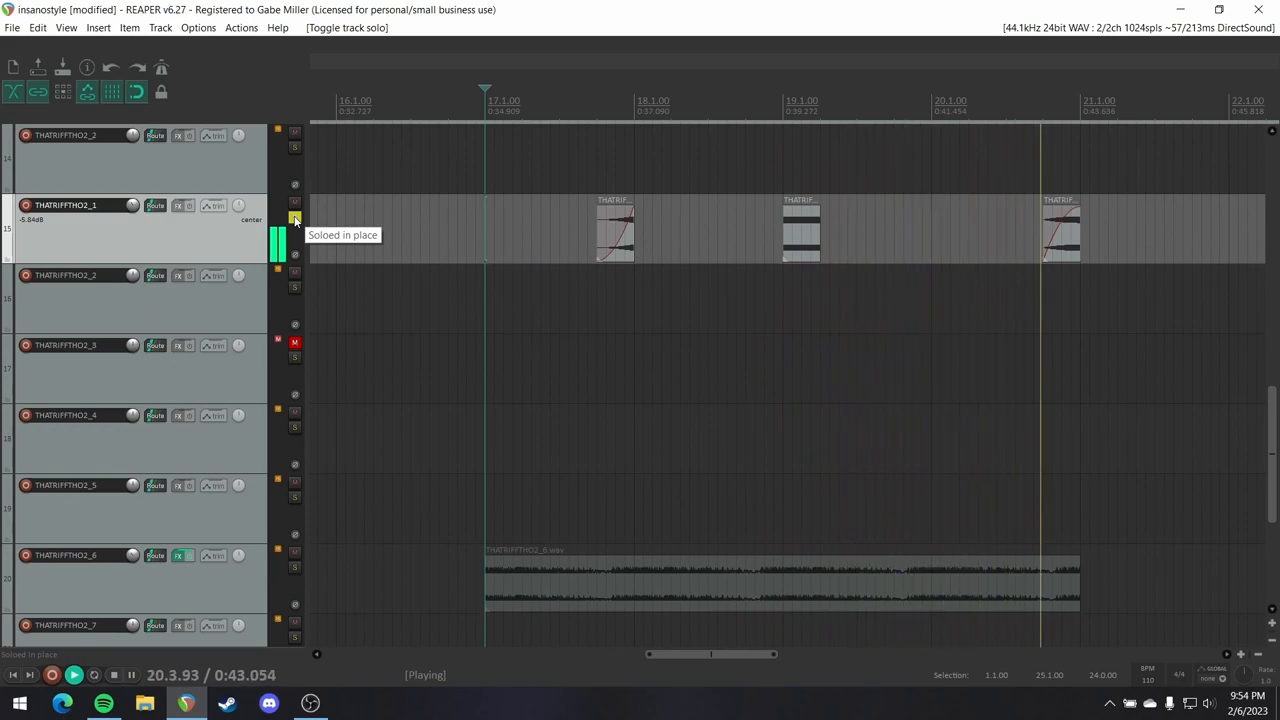
{"action": "left_click", "coordinate": [294, 218]}
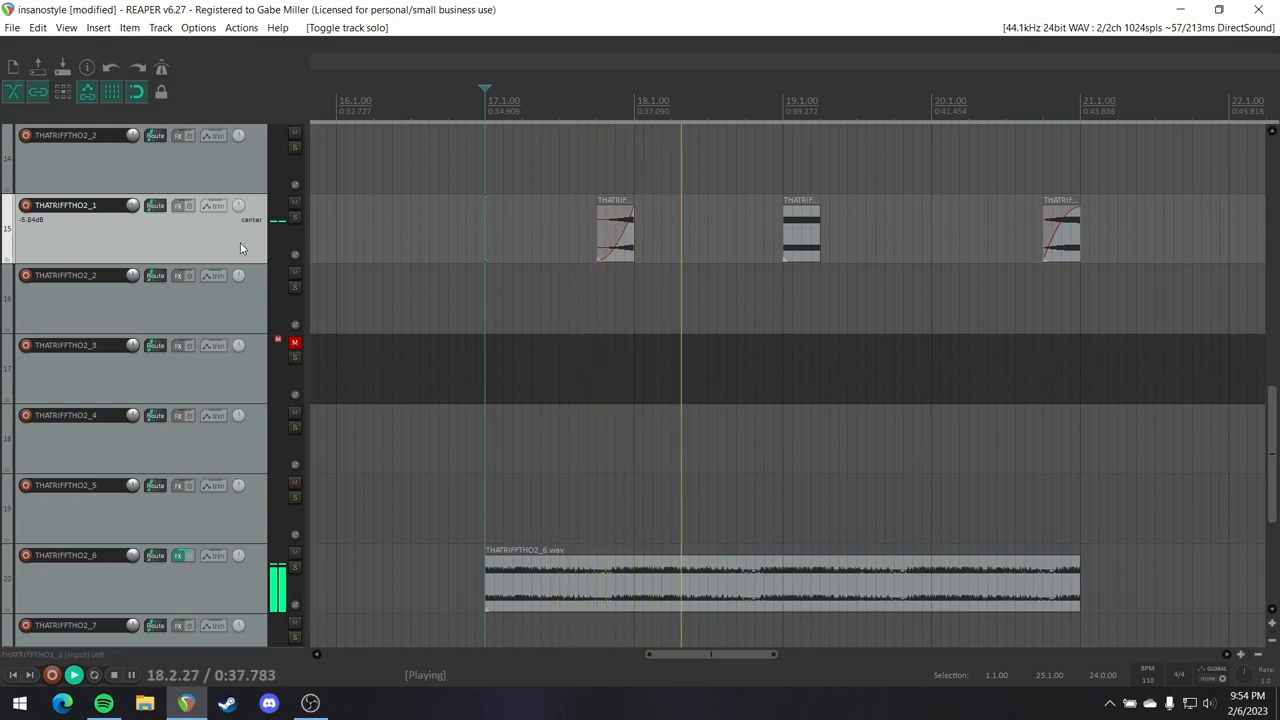
{"action": "scroll", "scroll_direction": "down", "scroll_amount": 3}
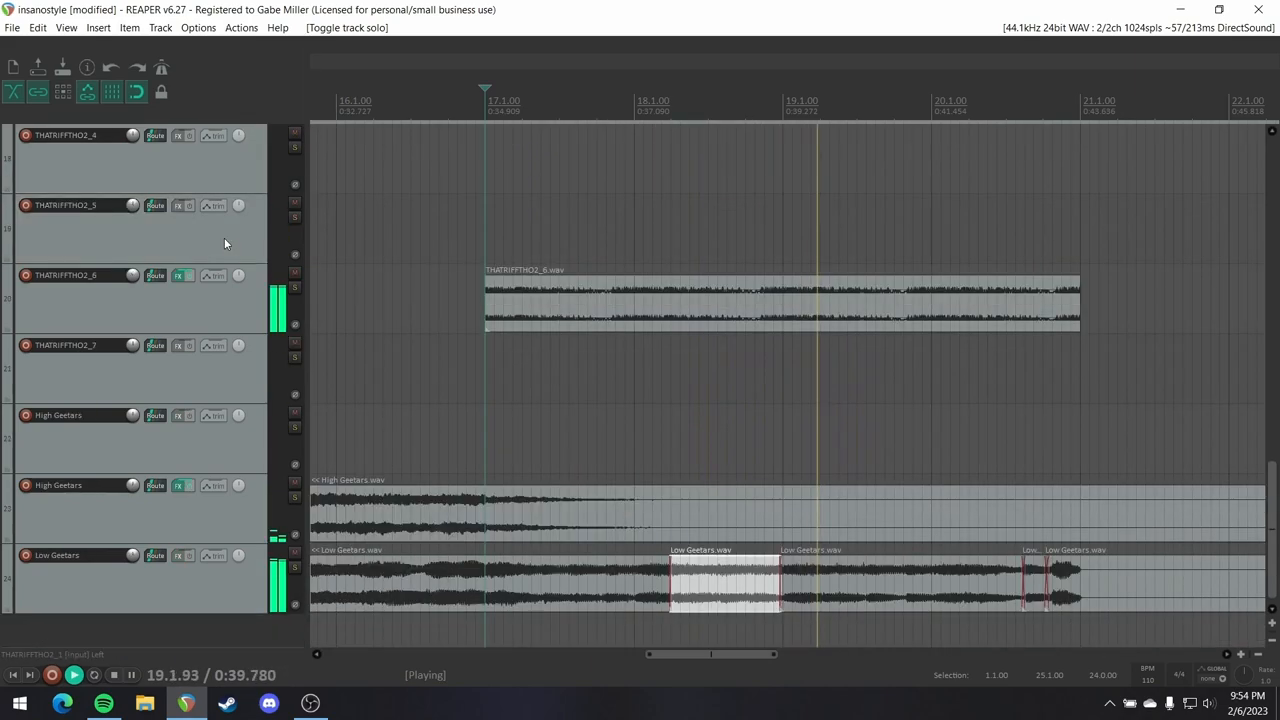